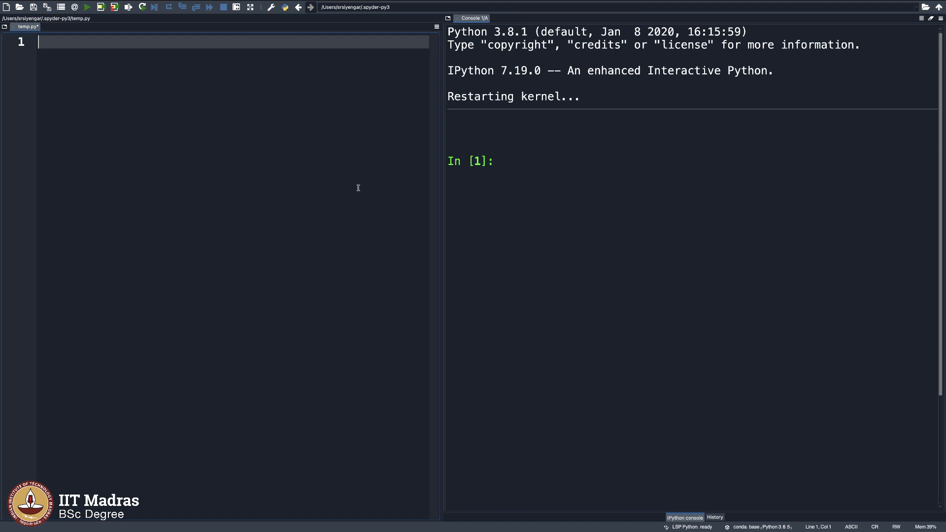
# Write the opening comment "#Matrix addition by first principles (?)" on line 1.
pyautogui.write('#Matr')
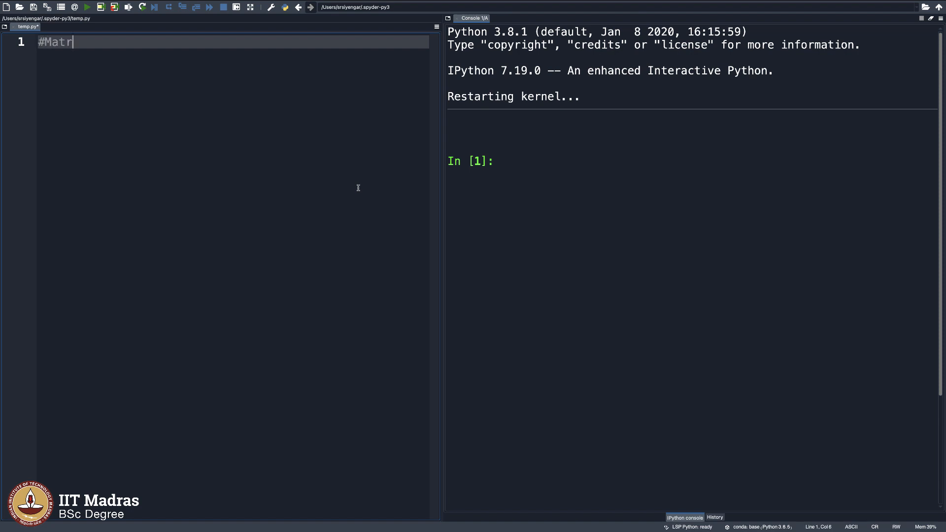
pyautogui.write('ix addition b')
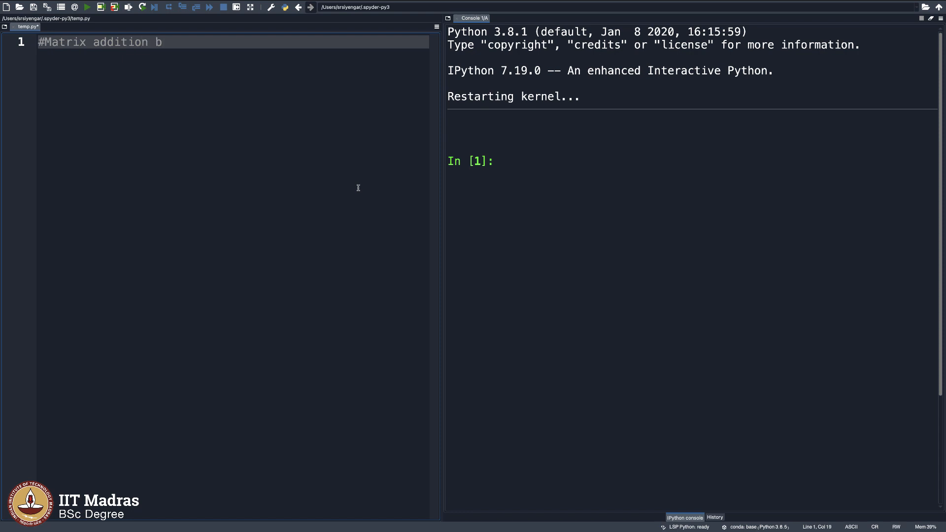
pyautogui.write('y first principles')
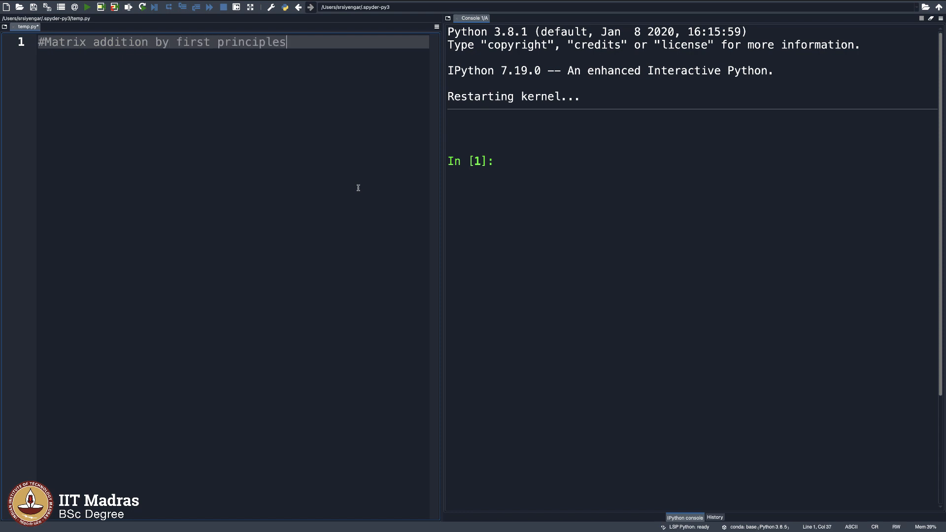
pyautogui.write('?)')
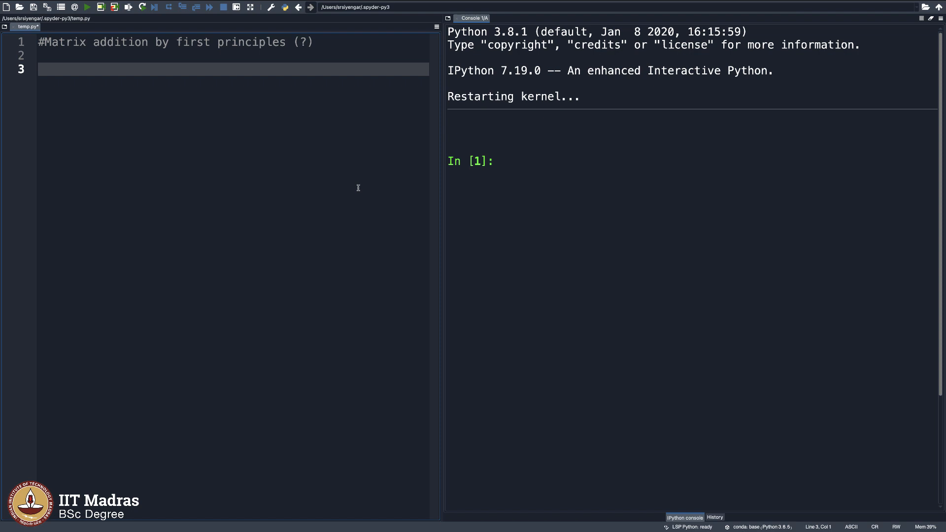
# Begin the assignment "r1=" on line 3.
pyautogui.write('r1')
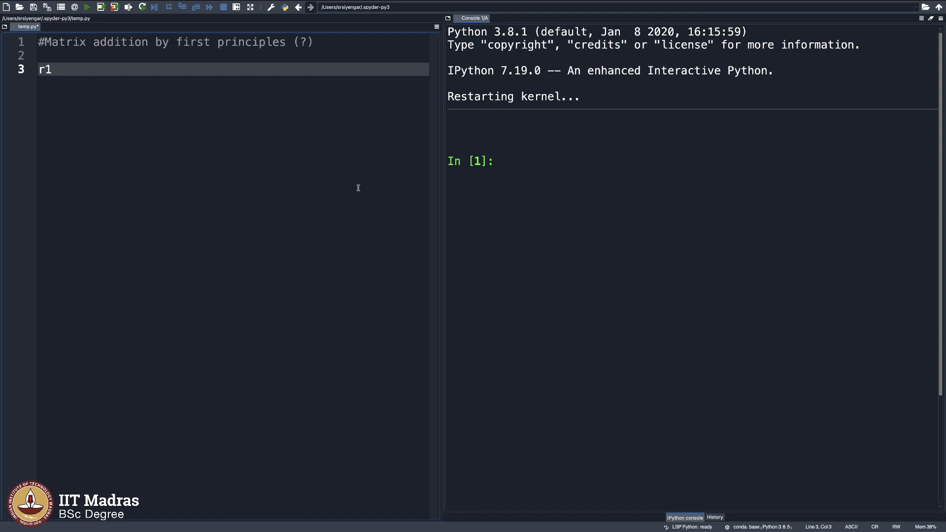
pyautogui.write('=')
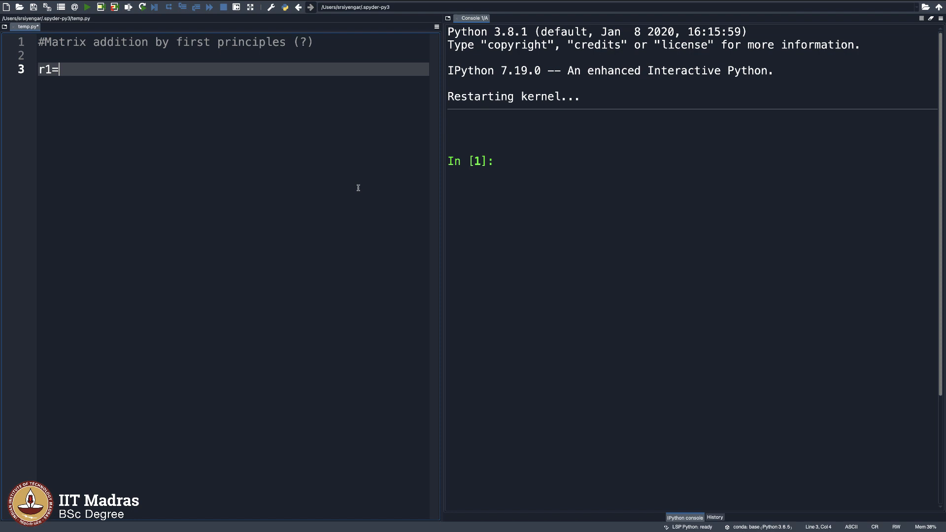
# Define rows r1=[1,2,3], r2=[4,5,6] and r3=[7,8,9].
pyautogui.write('[1,')
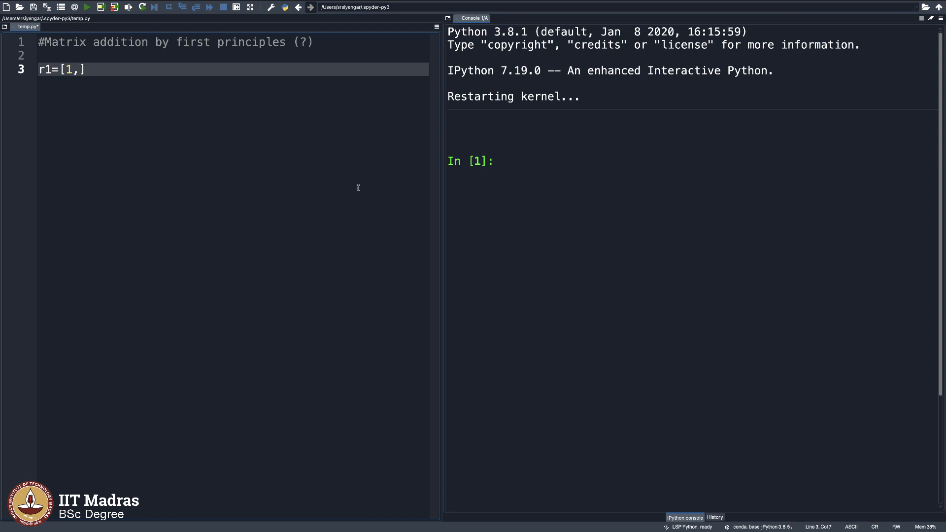
pyautogui.write('2,3')
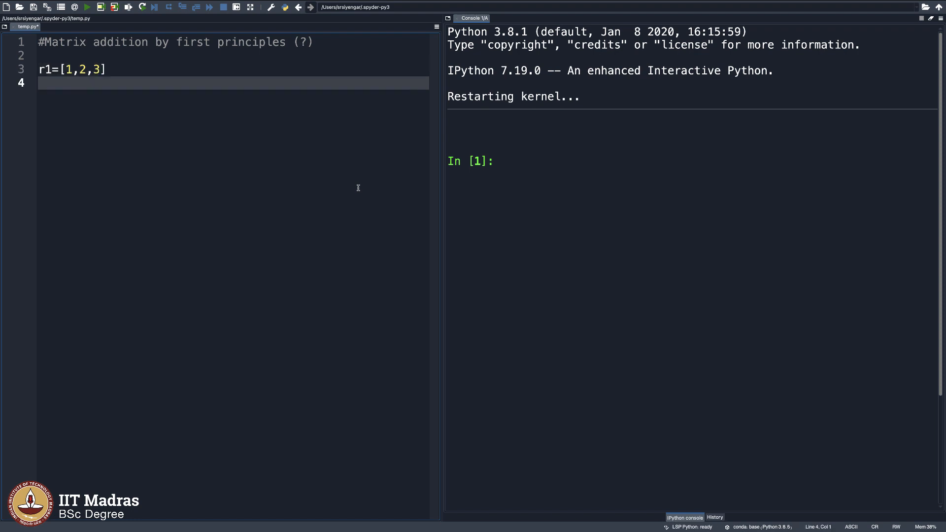
pyautogui.click(39, 82)
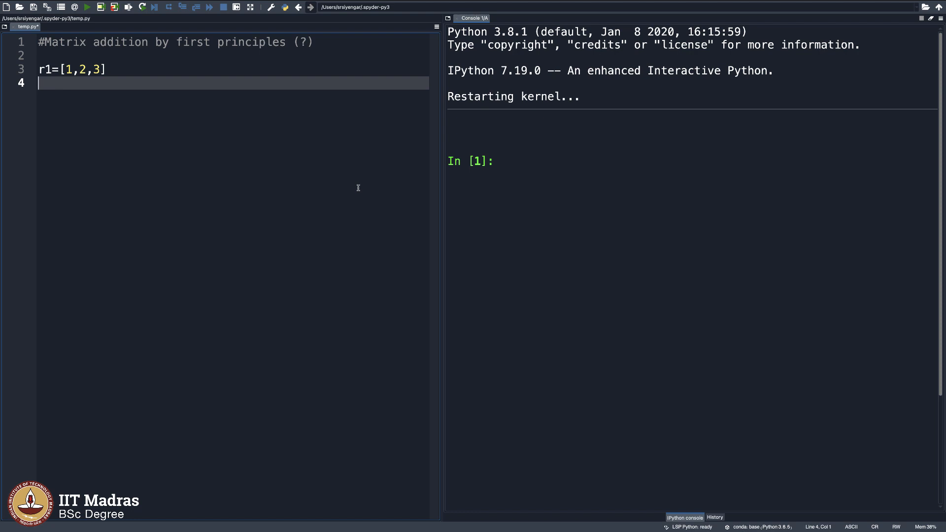
pyautogui.write('r2=[]')
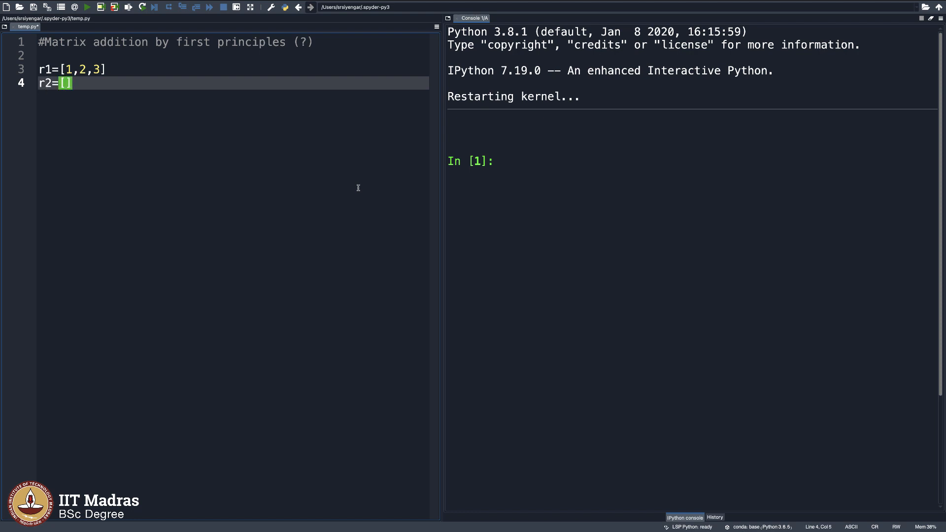
pyautogui.write('4,5')
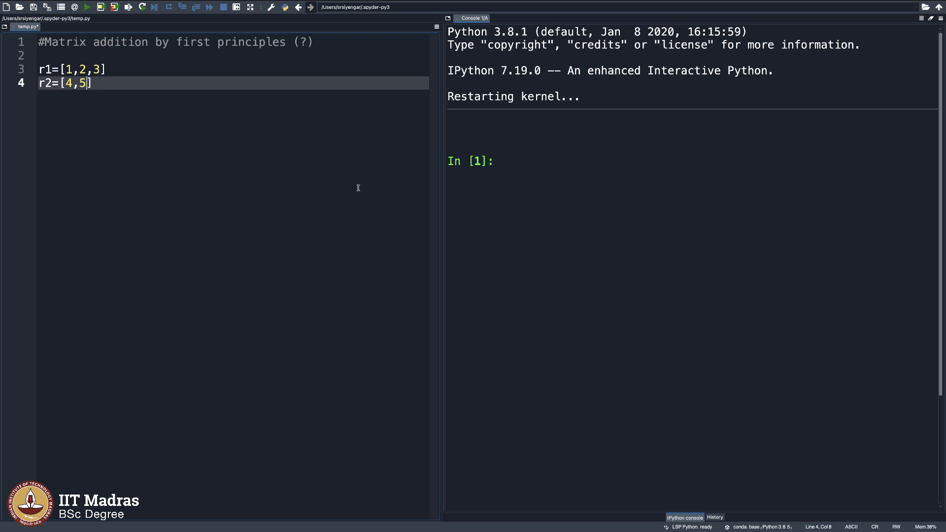
pyautogui.write(',6')
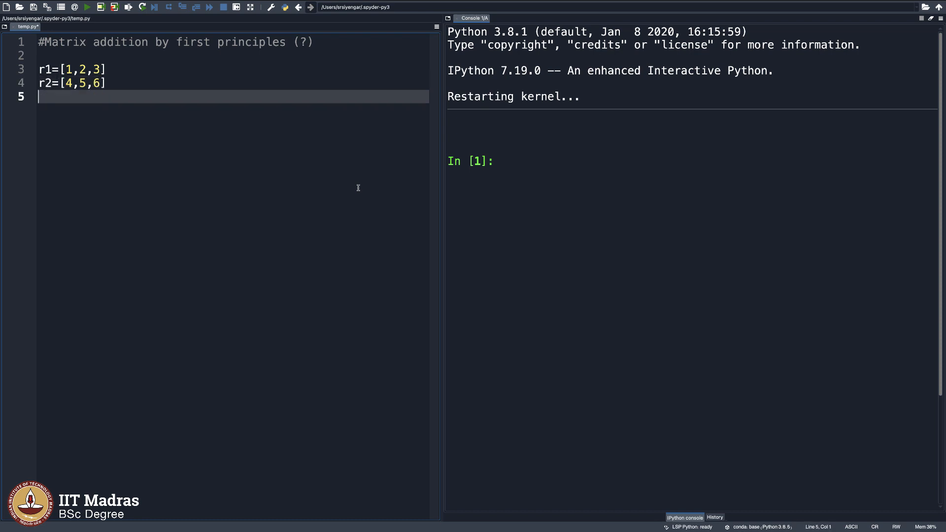
pyautogui.write('r3=[]')
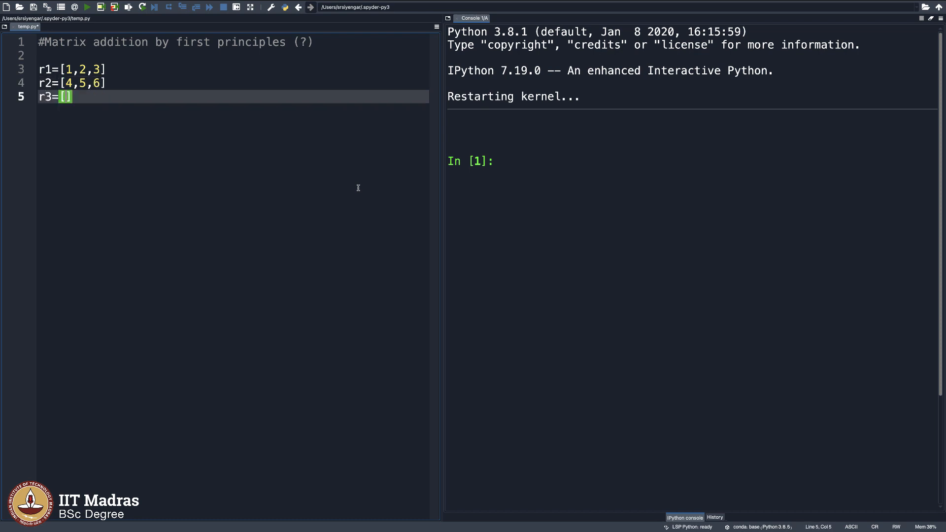
pyautogui.write('7,8,9')
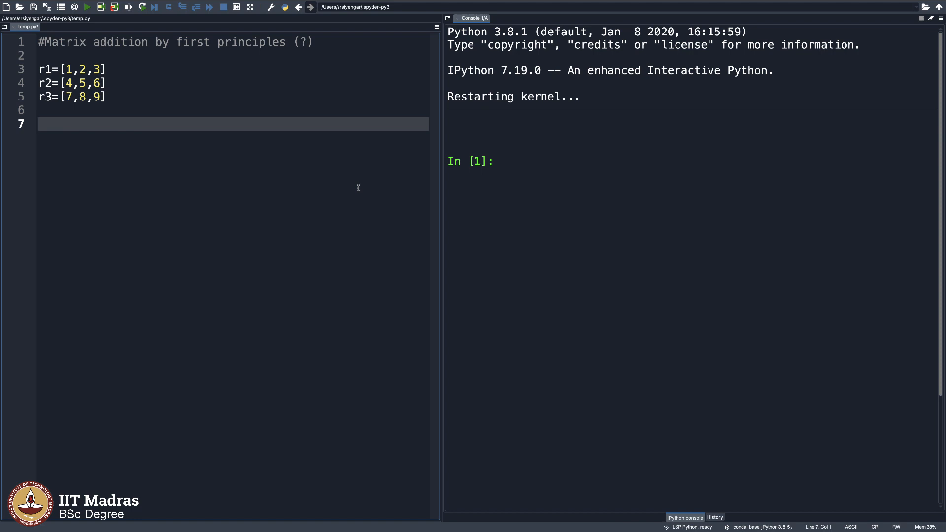
# Define rows s1=[1,2,1], s2=[6,2,3] and s3=[4,2,1].
pyautogui.write('s1=')
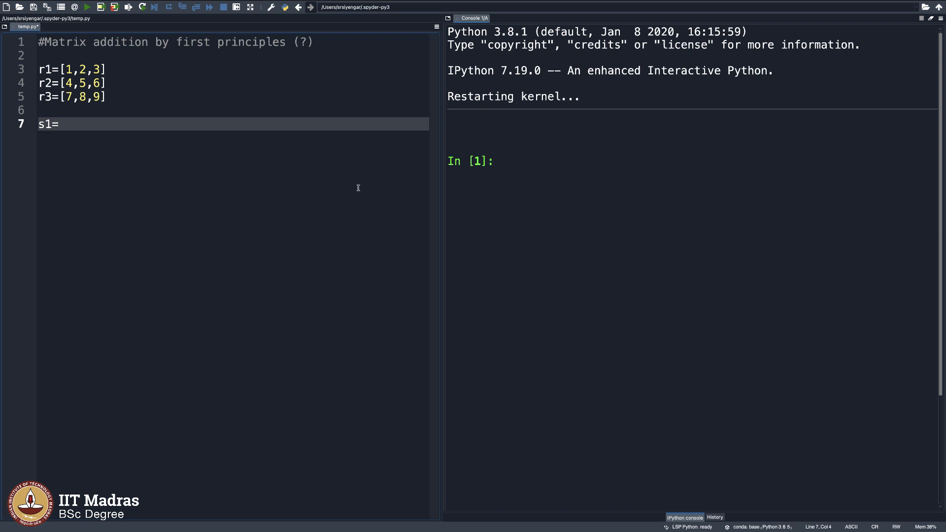
pyautogui.write('[1,2,1]')
pyautogui.write('s2=[')
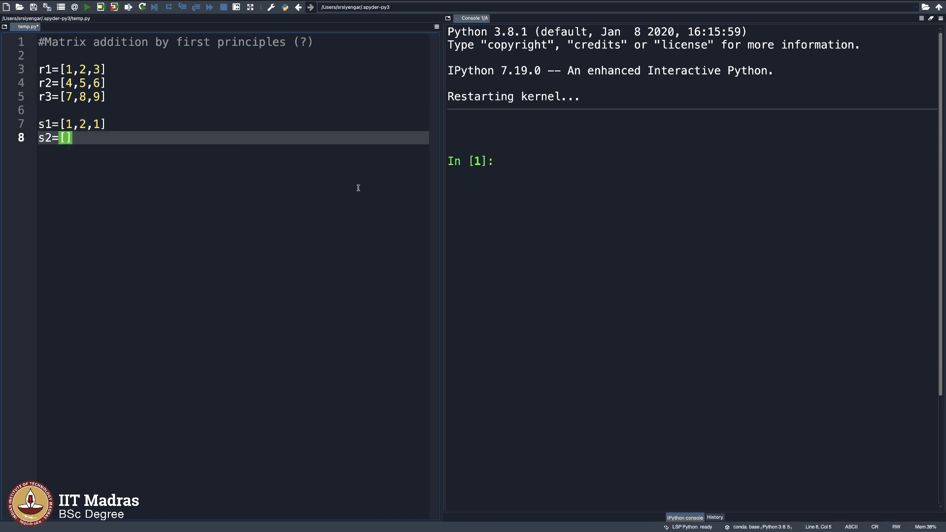
pyautogui.write('6,2')
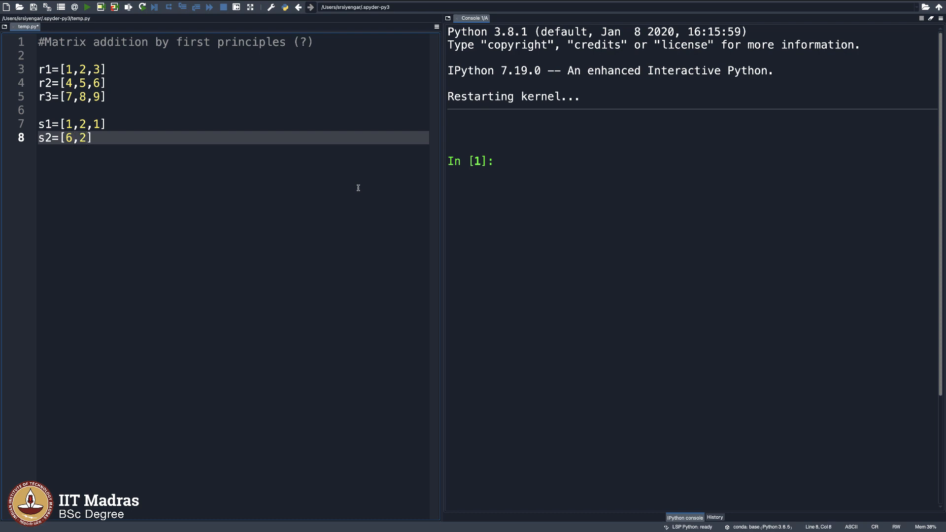
pyautogui.write(',3]')
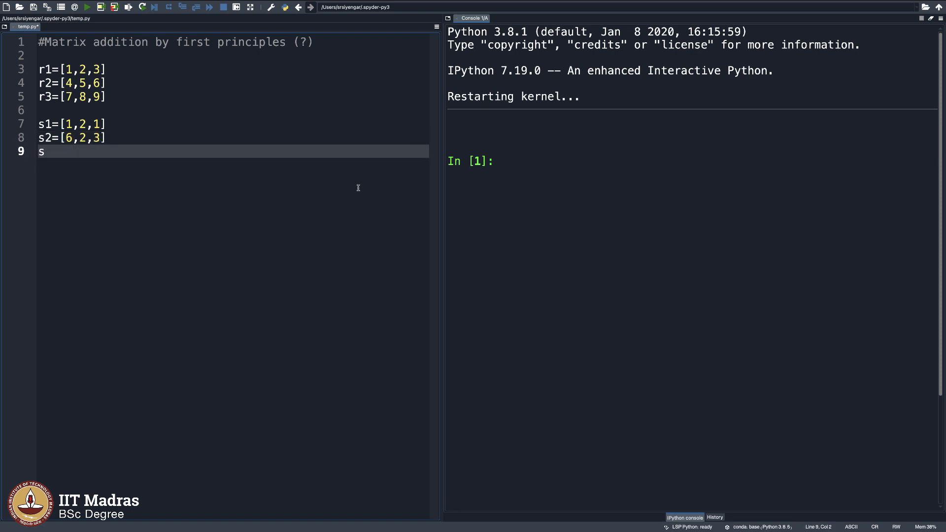
pyautogui.write('3=[4,]')
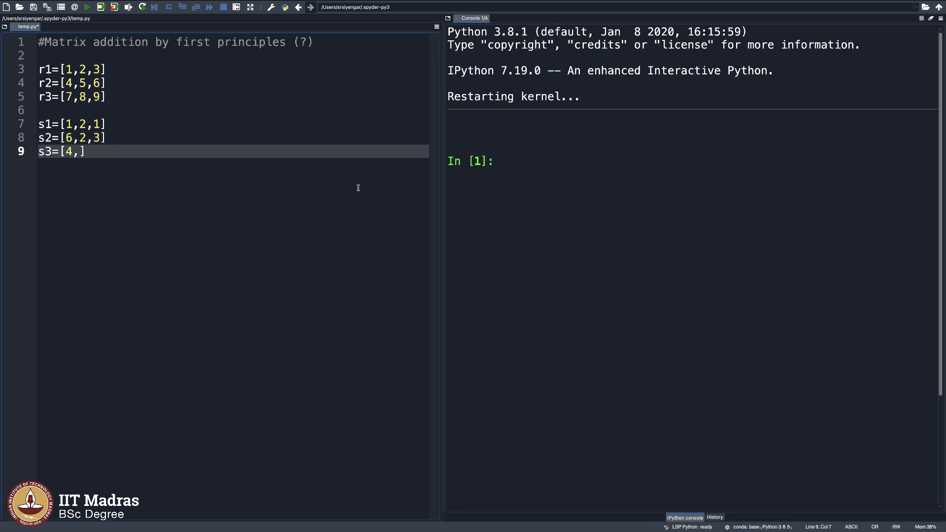
pyautogui.write('2,1]')
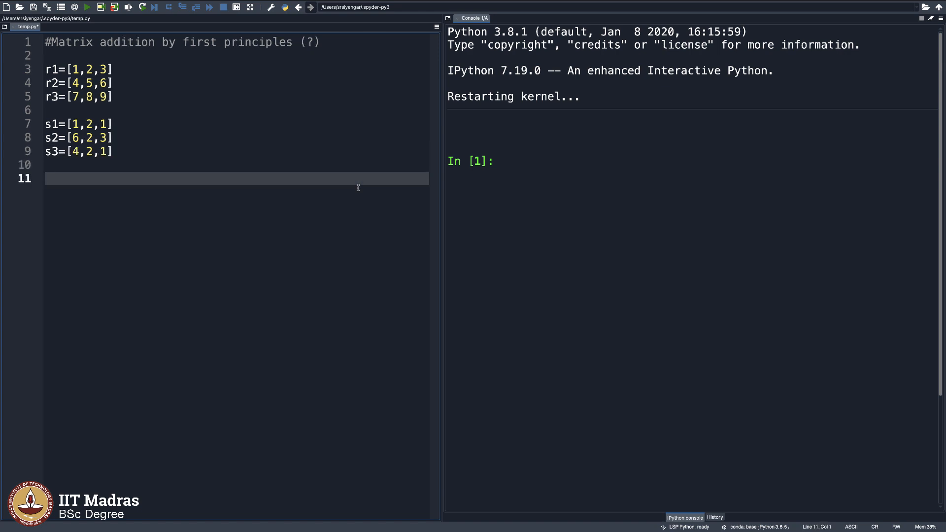
# Build matrix A as an empty list with r1, r2 and r3 appended.
pyautogui.write('A')
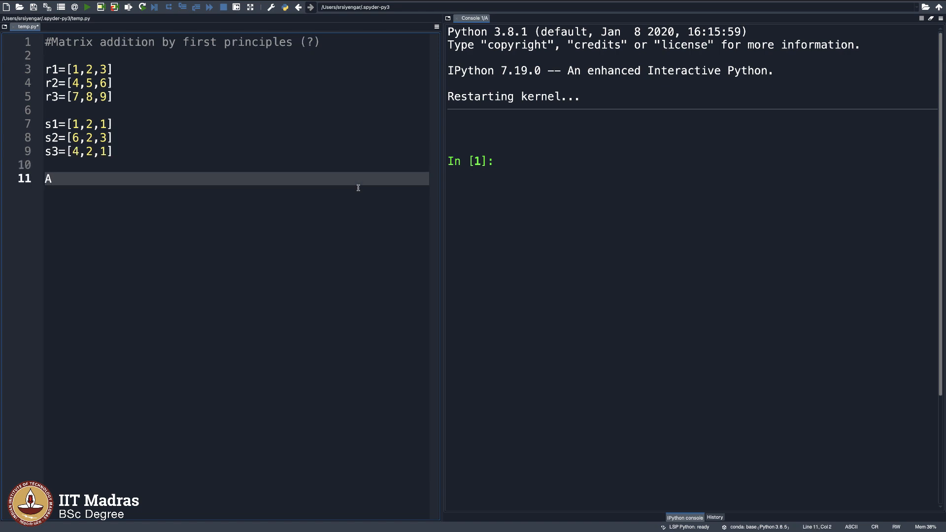
pyautogui.write('=[]')
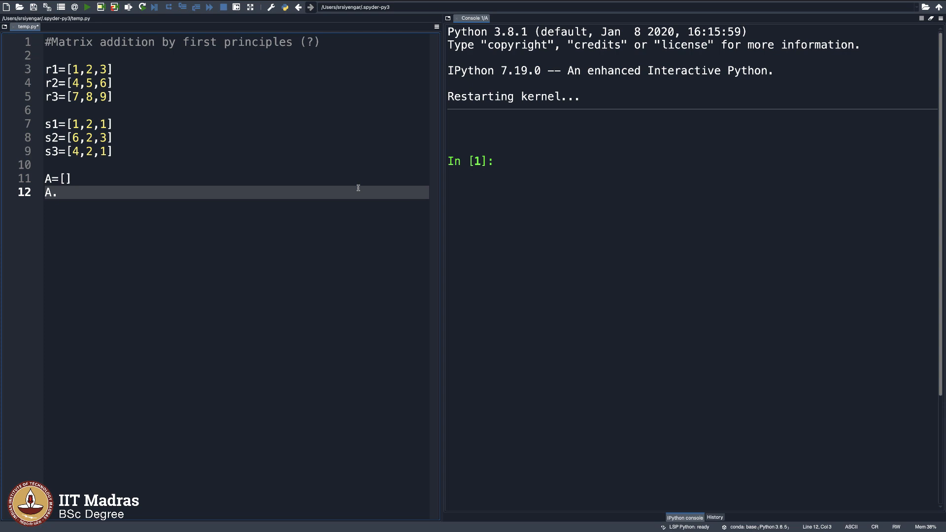
pyautogui.write('append(r)')
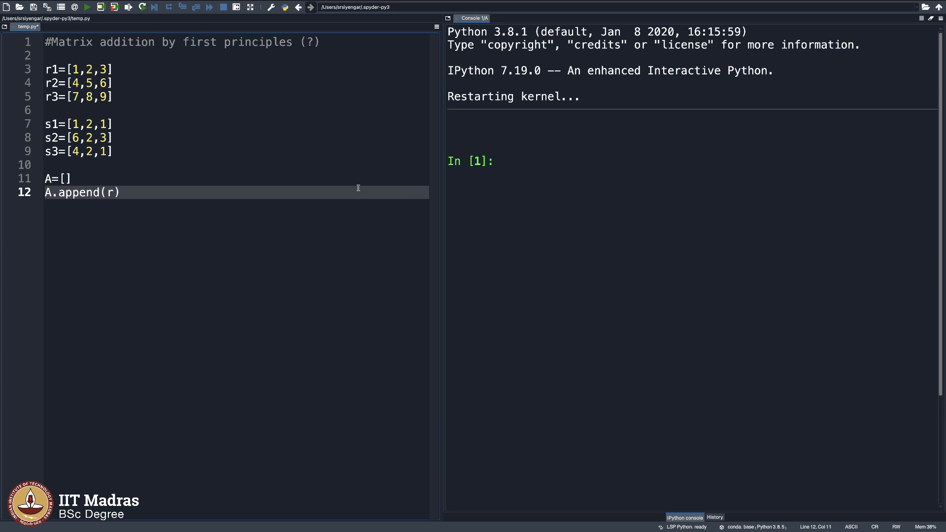
pyautogui.write('1)')
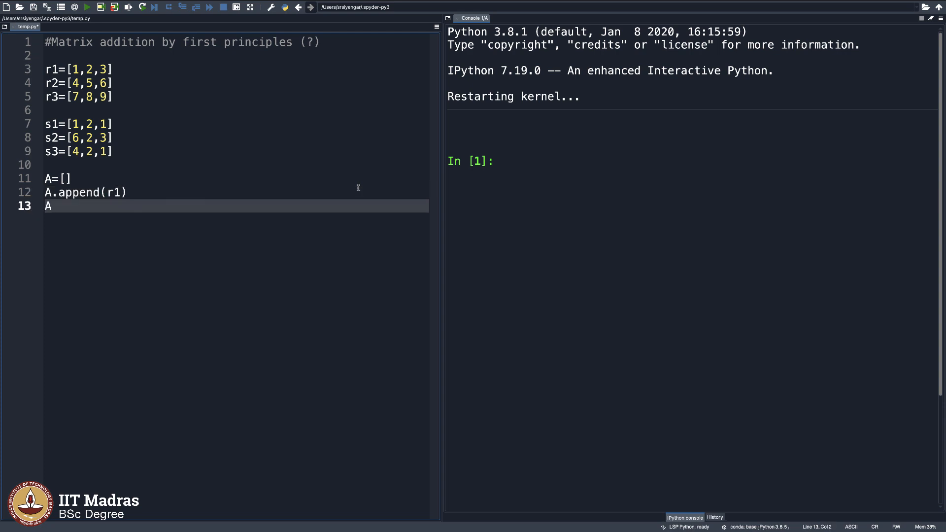
pyautogui.write('.append(r2)')
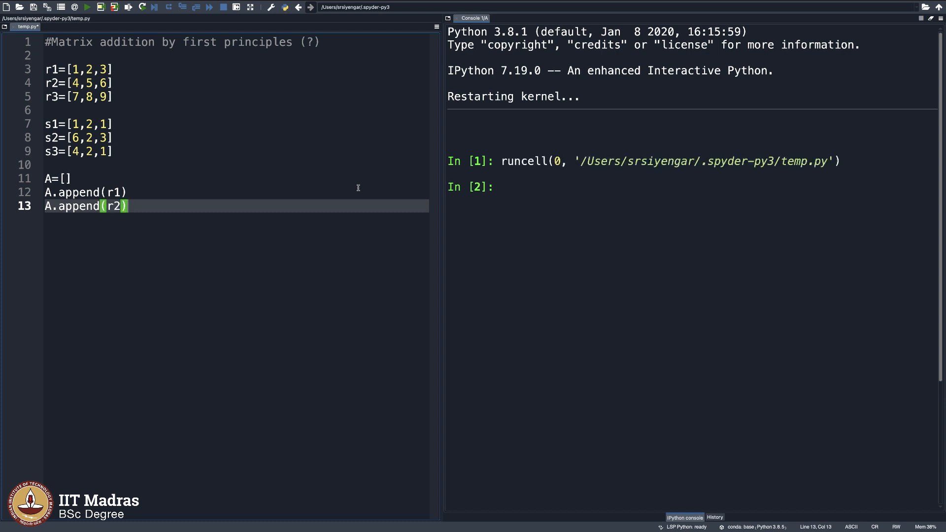
pyautogui.write('A.a')
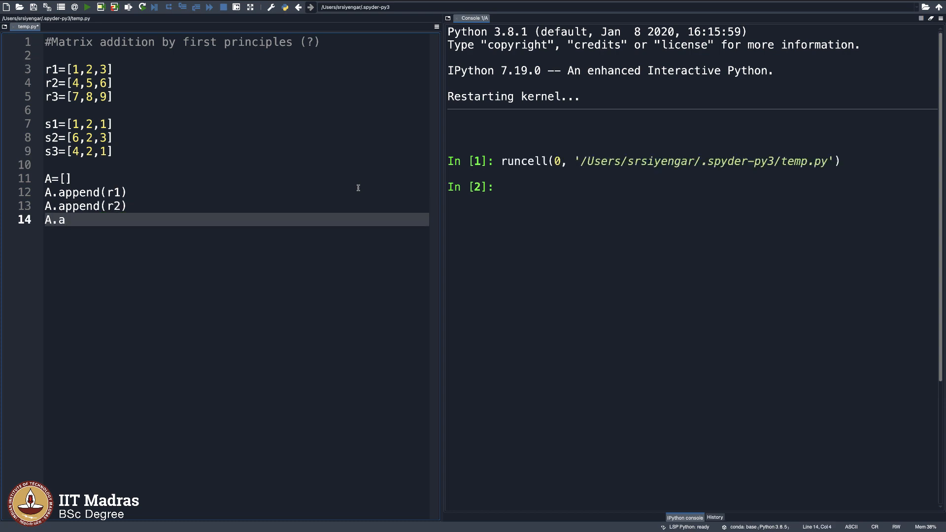
pyautogui.write('ppend')
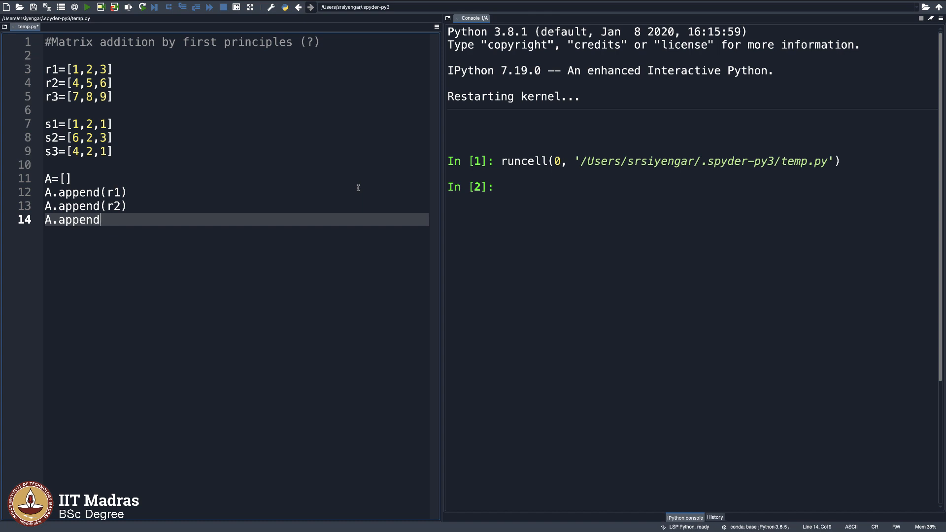
pyautogui.write('(r3)')
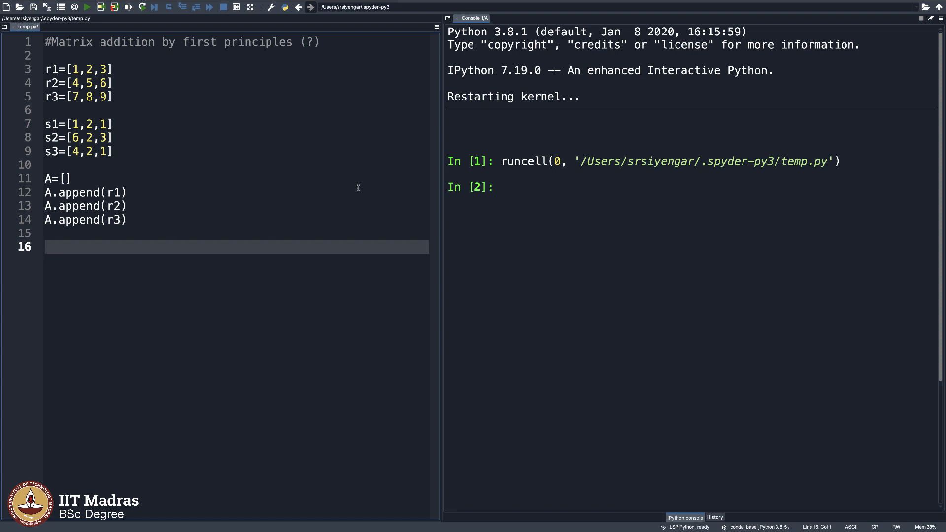
# Build matrix B as an empty list with s1, s2 and s3 appended.
pyautogui.write('B')
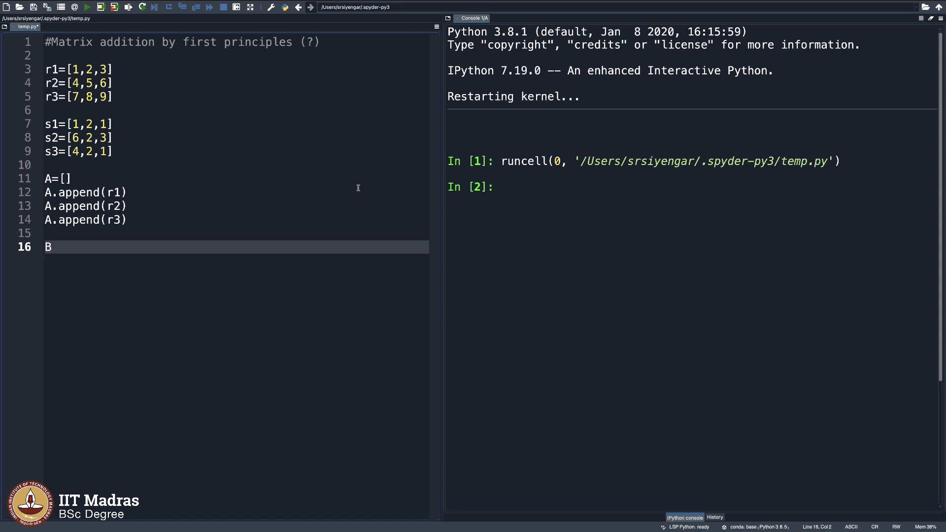
pyautogui.write('=[]')
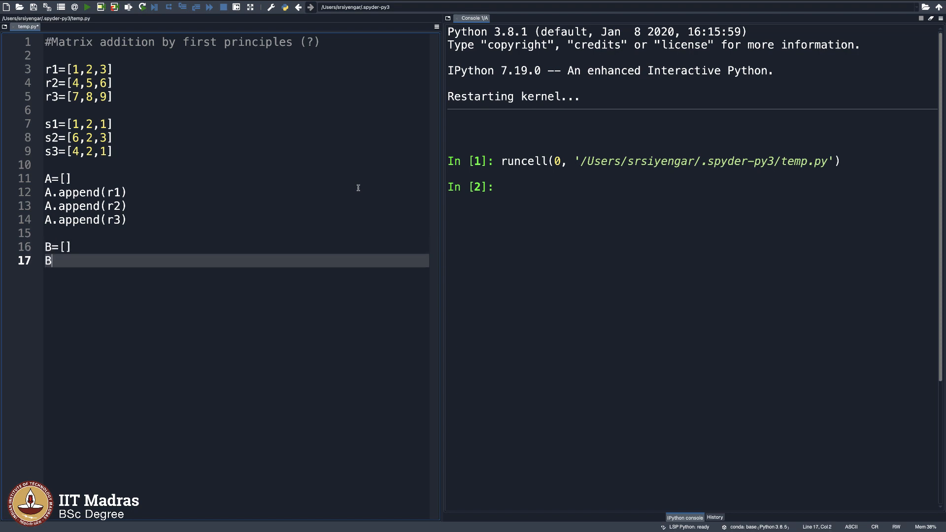
pyautogui.write('.append')
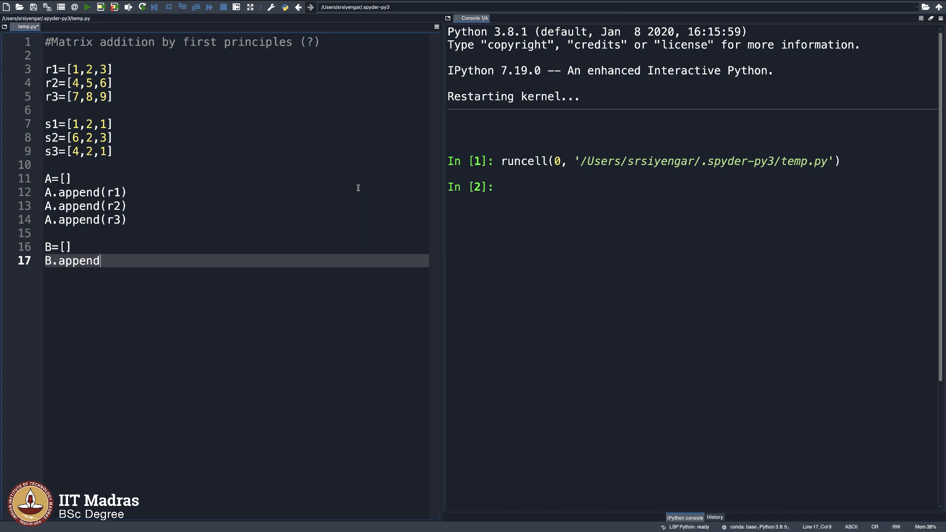
pyautogui.write('(s1)')
pyautogui.write('B.append(')
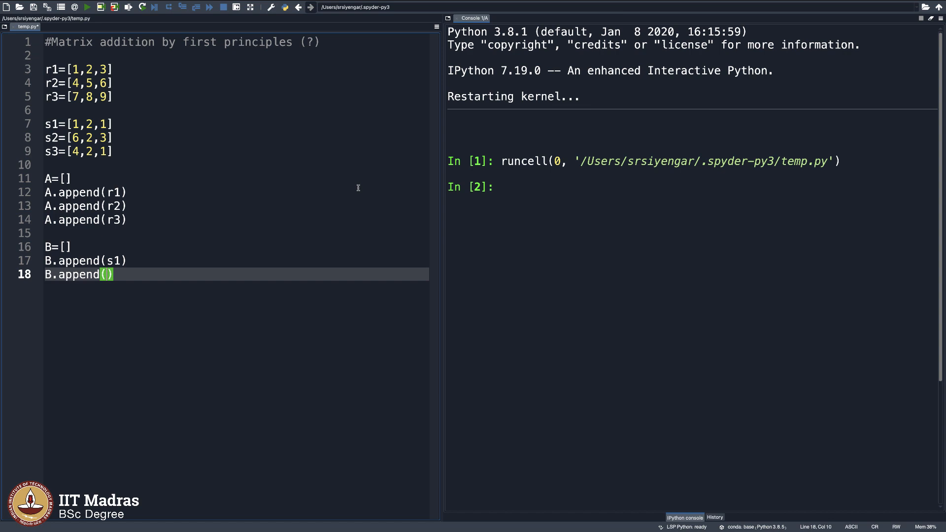
pyautogui.write('s2)')
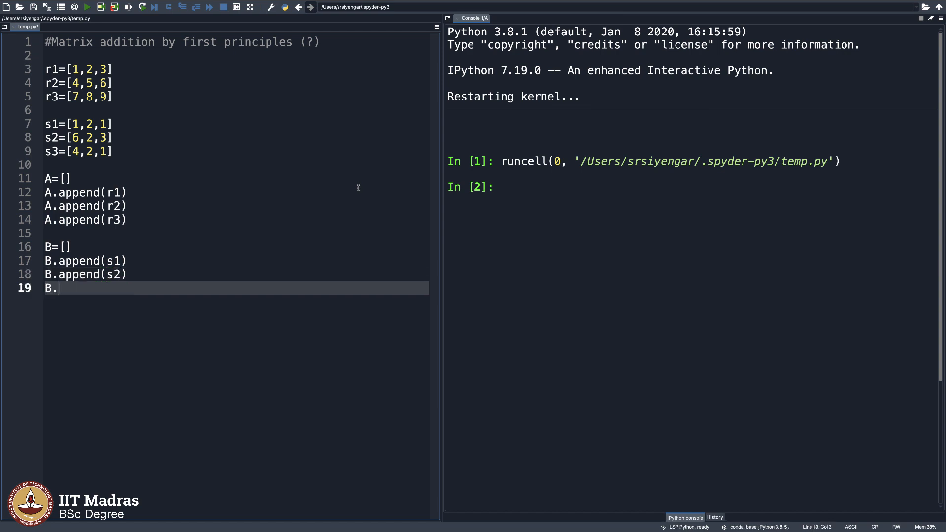
pyautogui.write('append(s3)')
pyautogui.write('print')
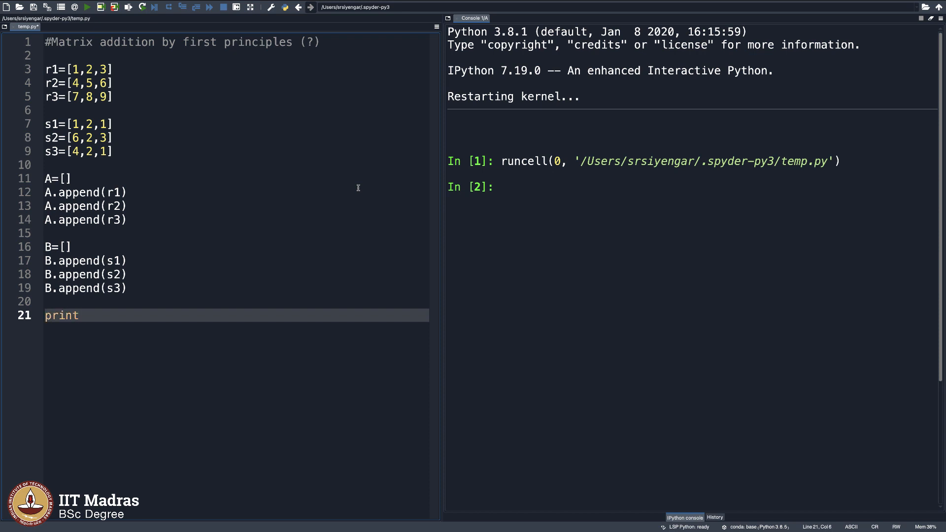
# Complete print(A), run the script, and start print(B) on the next line.
pyautogui.write('(A)')
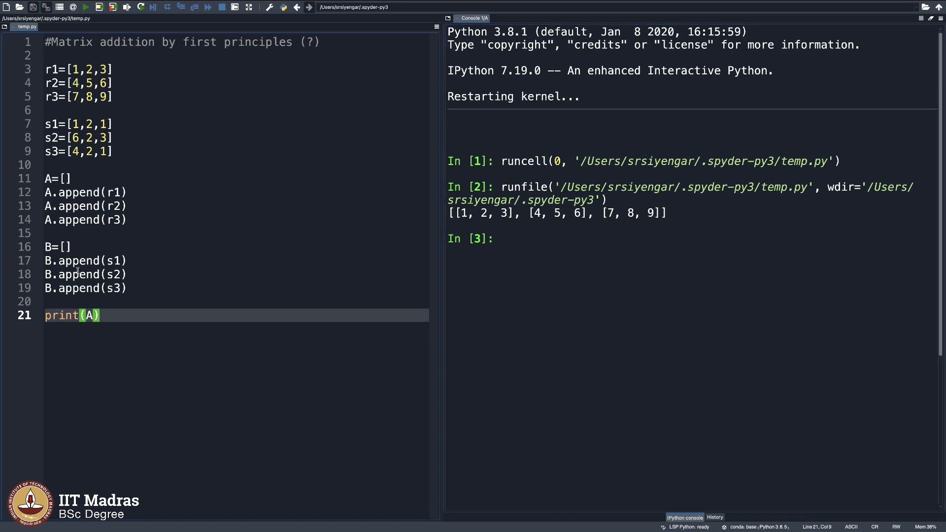
pyautogui.write('print()')
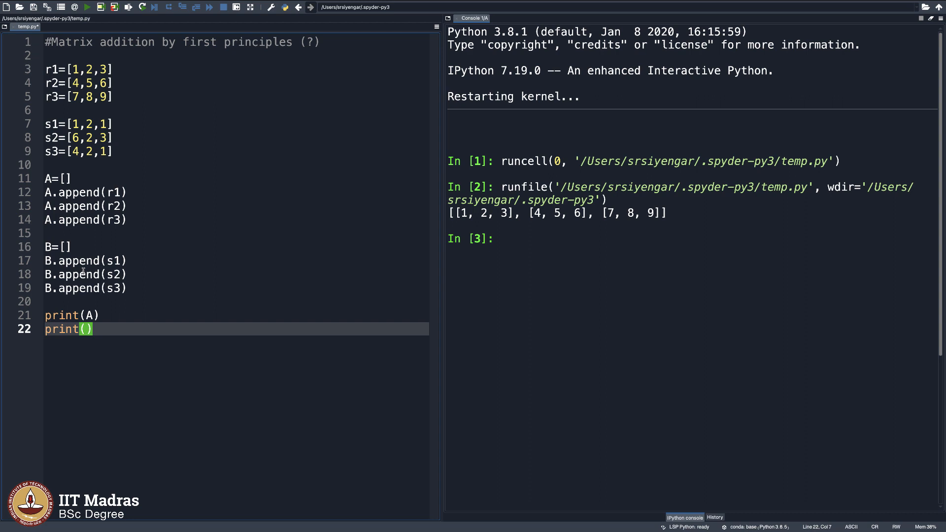
pyautogui.write('B')
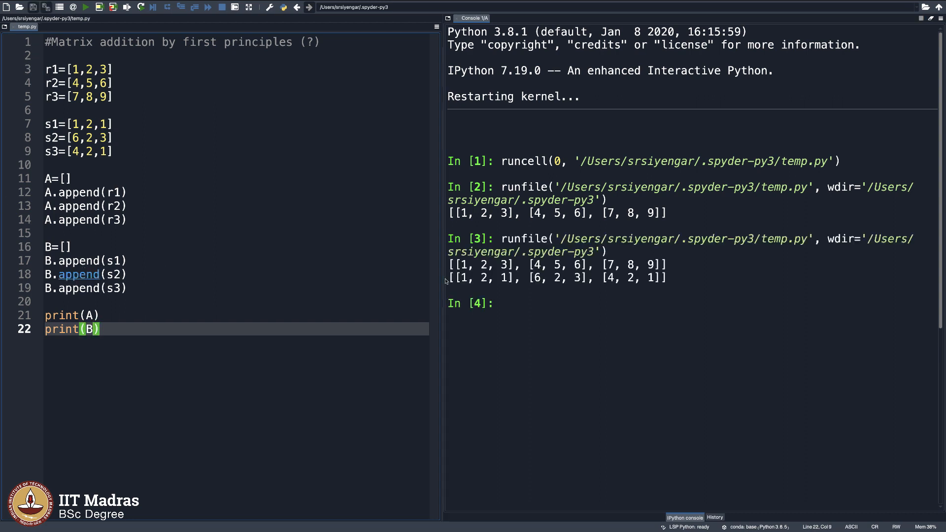
pyautogui.moveTo(393, 353)
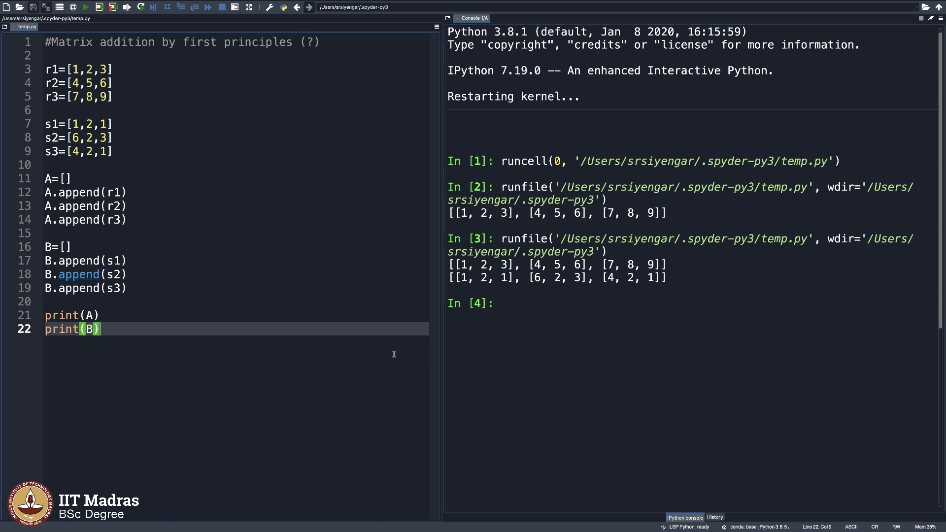
pyautogui.moveTo(137, 332)
pyautogui.write('#')
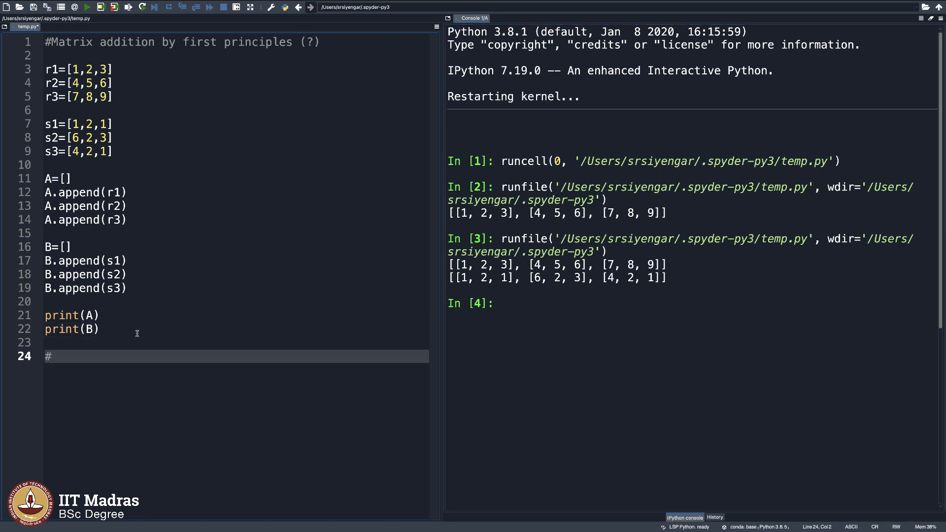
# Add the comment "#I need to add A and B" at the end of the script.
pyautogui.write('I need to add')
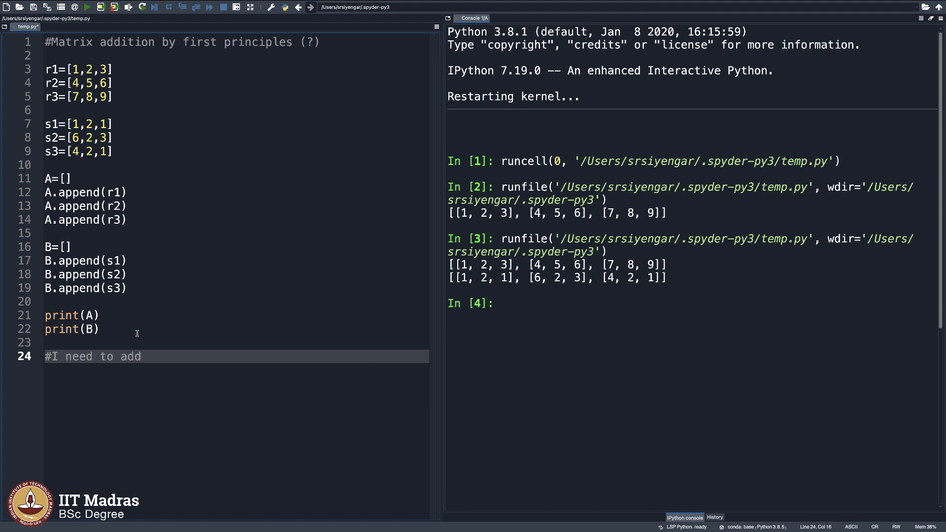
pyautogui.write('A and B')
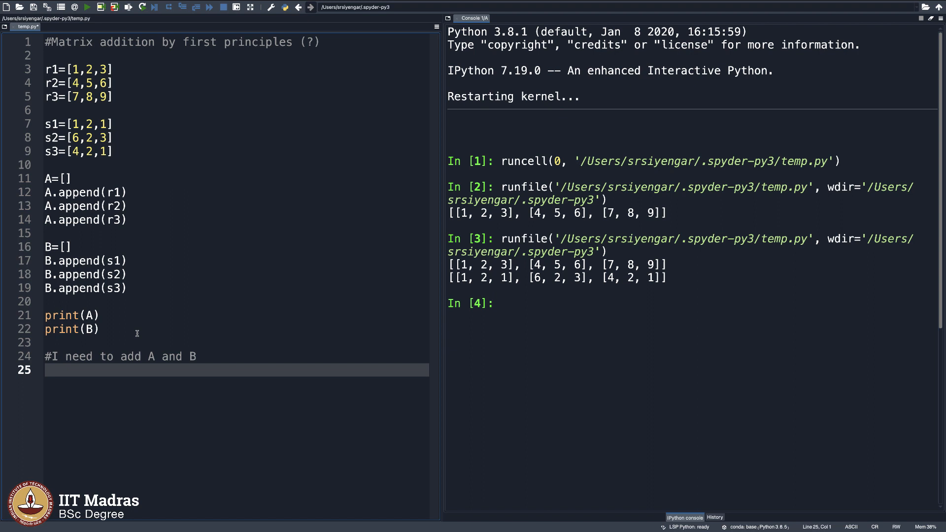
# Insert dim=3 on the blank line below the title comment.
pyautogui.click(72, 315)
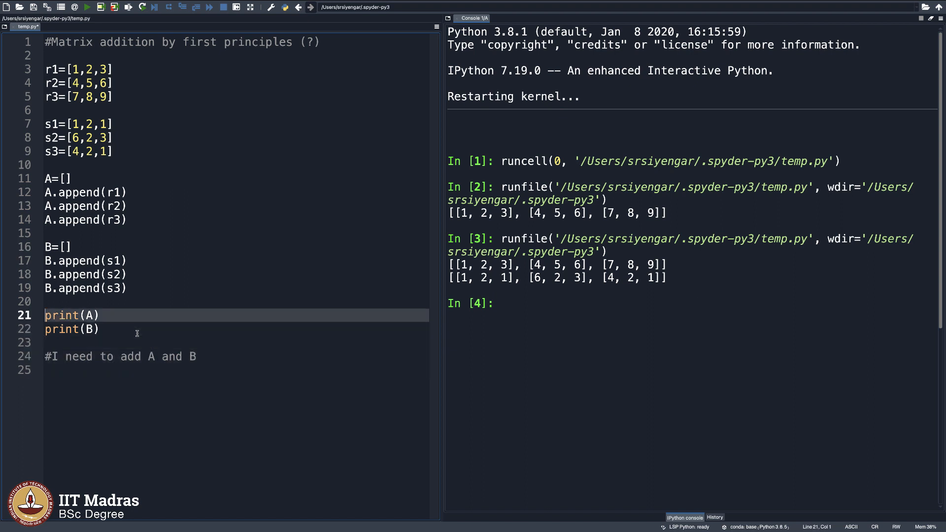
pyautogui.click(72, 56)
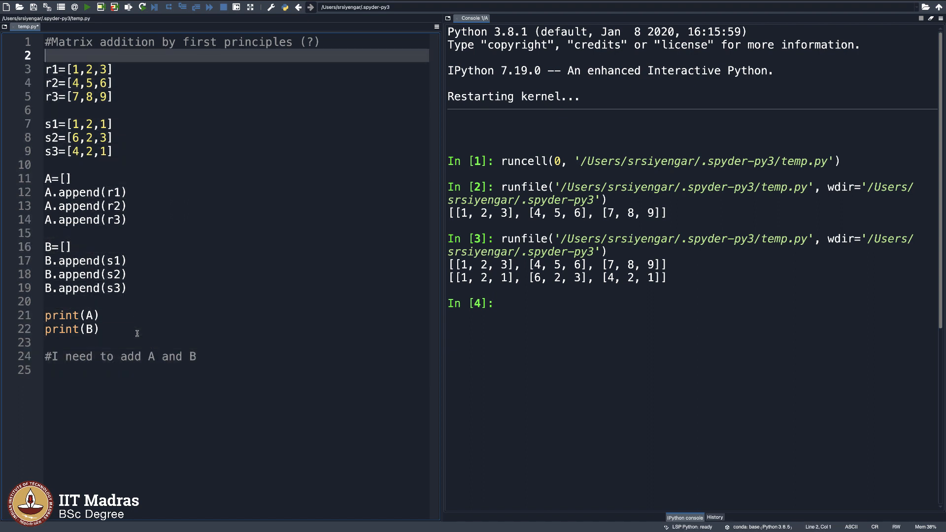
pyautogui.write('dim')
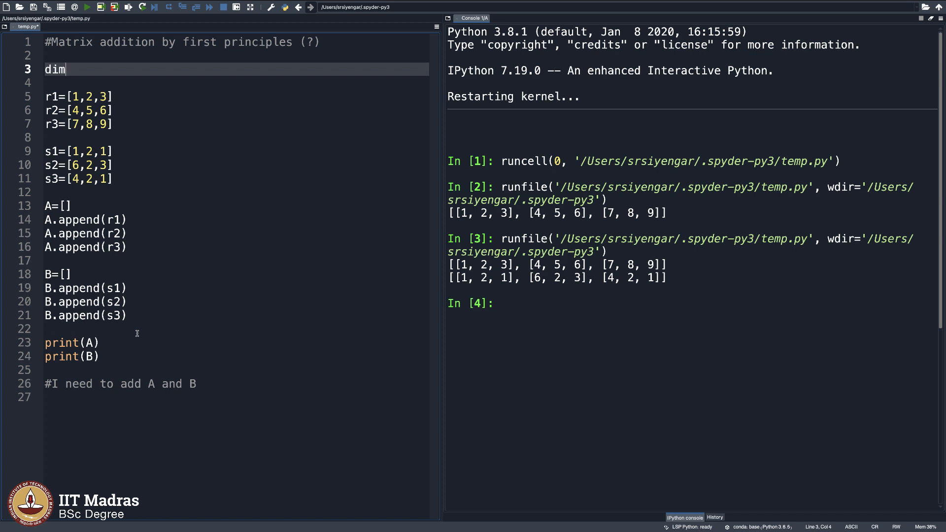
pyautogui.write('=3')
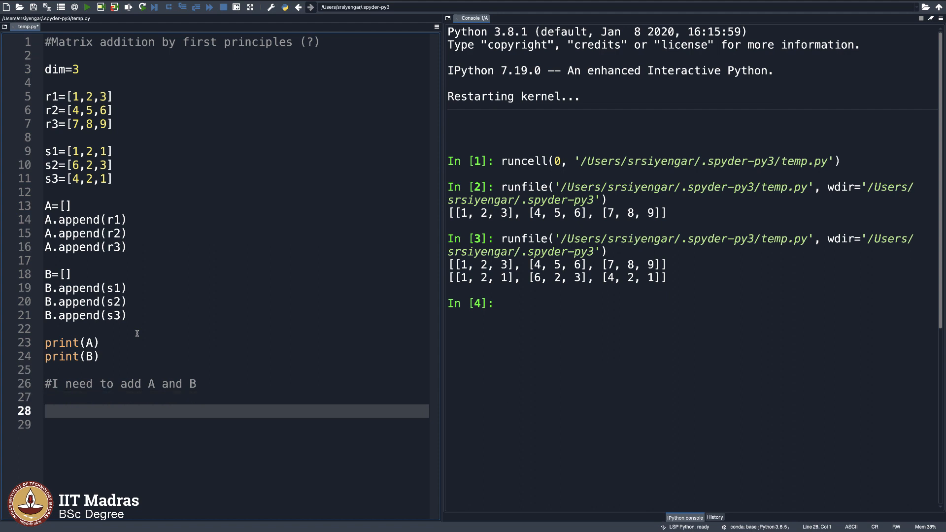
# Write the line C[[0,0,0],[0,0,0],[0,0,0]] sketching a zero result matrix.
pyautogui.write('C')
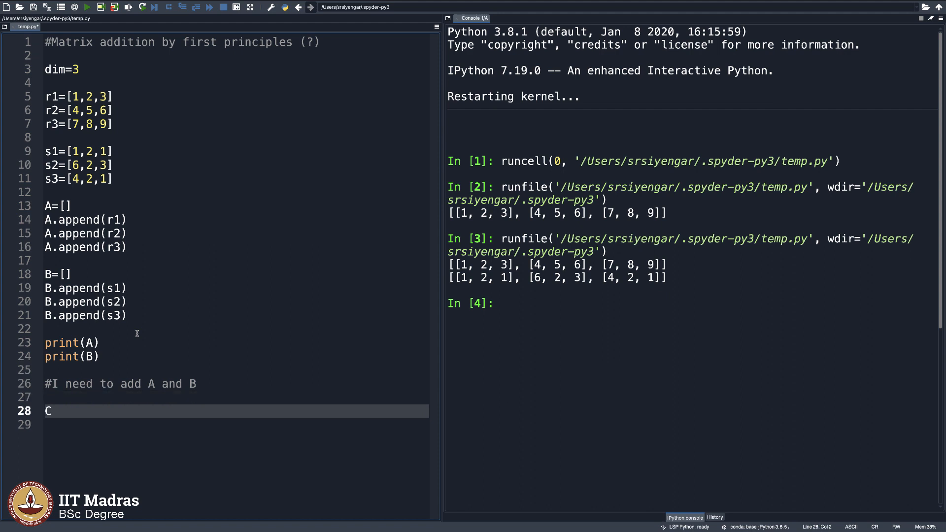
pyautogui.write('[]]')
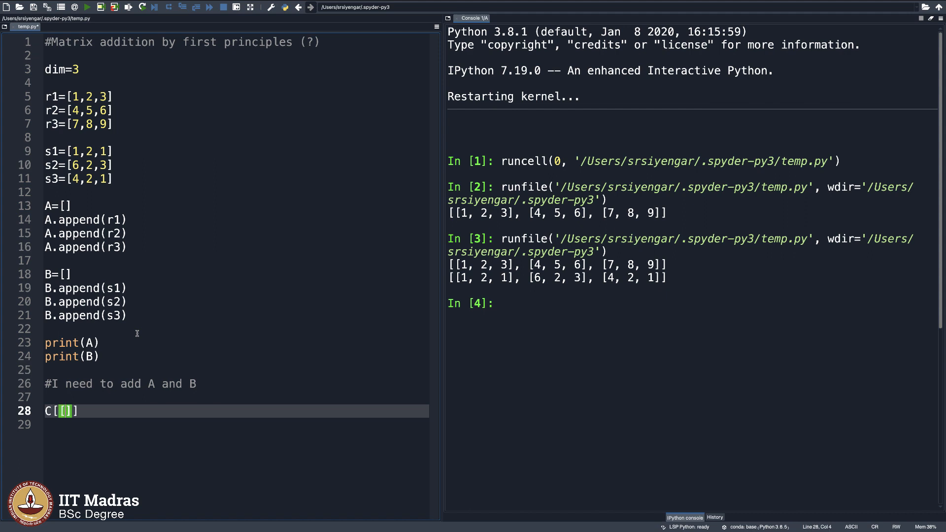
pyautogui.write('[],[],[]]')
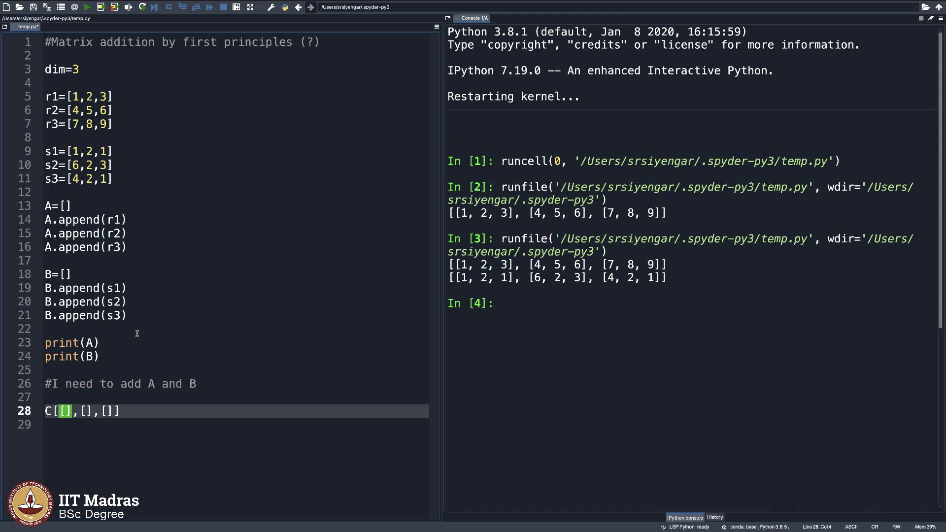
pyautogui.write('0,0')
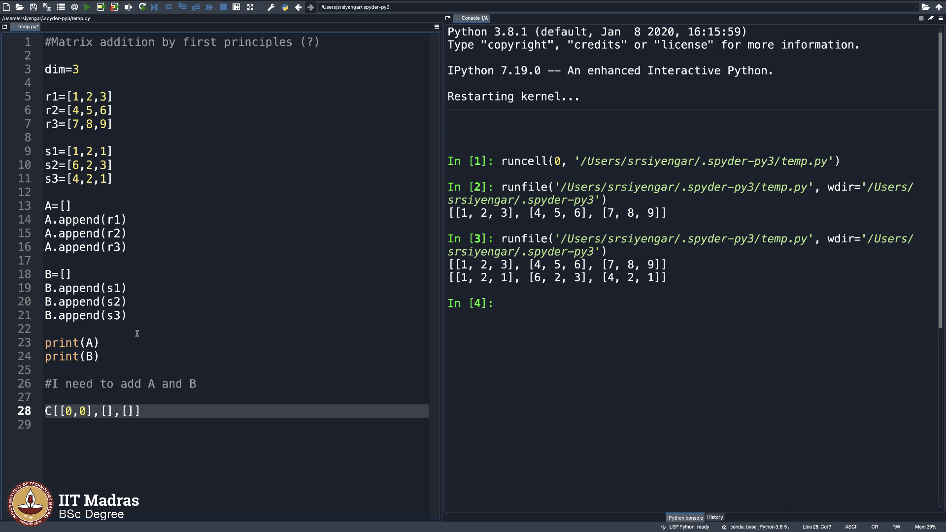
pyautogui.write(',0],[0')
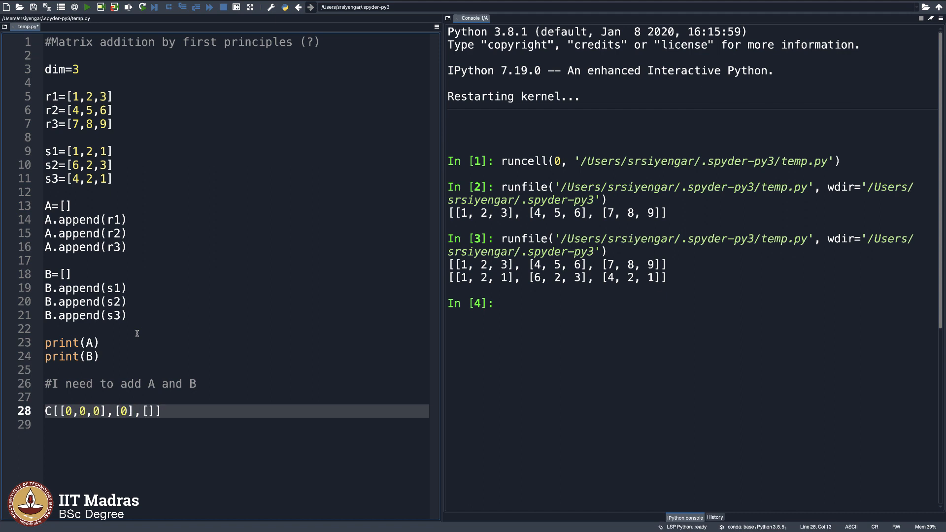
pyautogui.write('0,0')
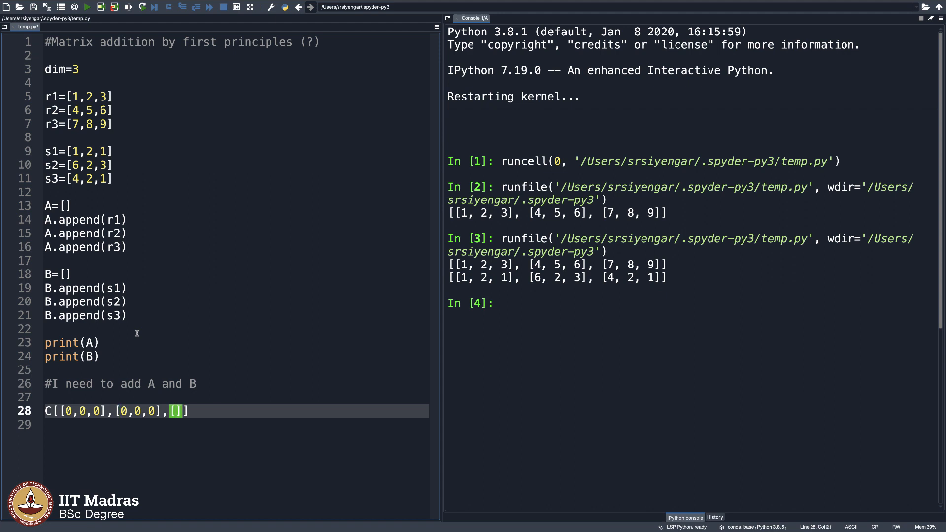
pyautogui.write('0,0,0')
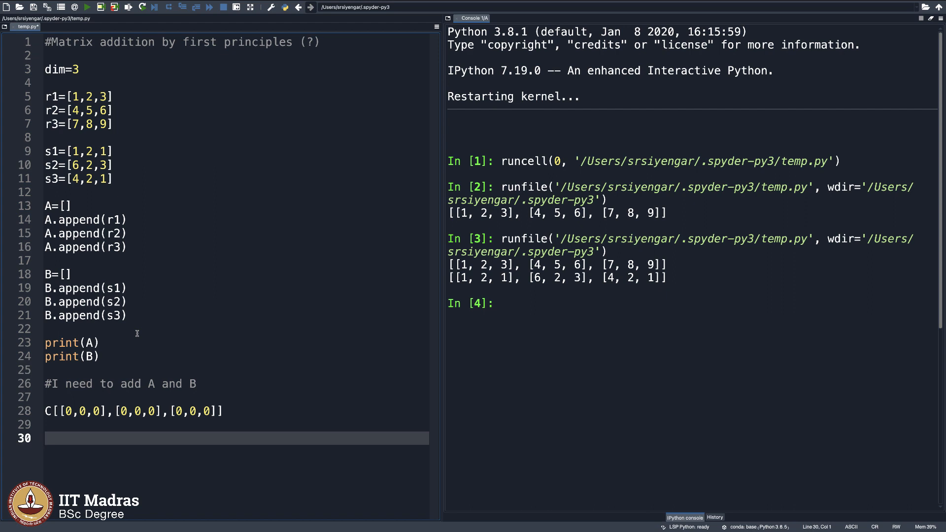
# Write nested loops "for i in range(dim):" and "for j in range(dim):".
pyautogui.write('for i inr')
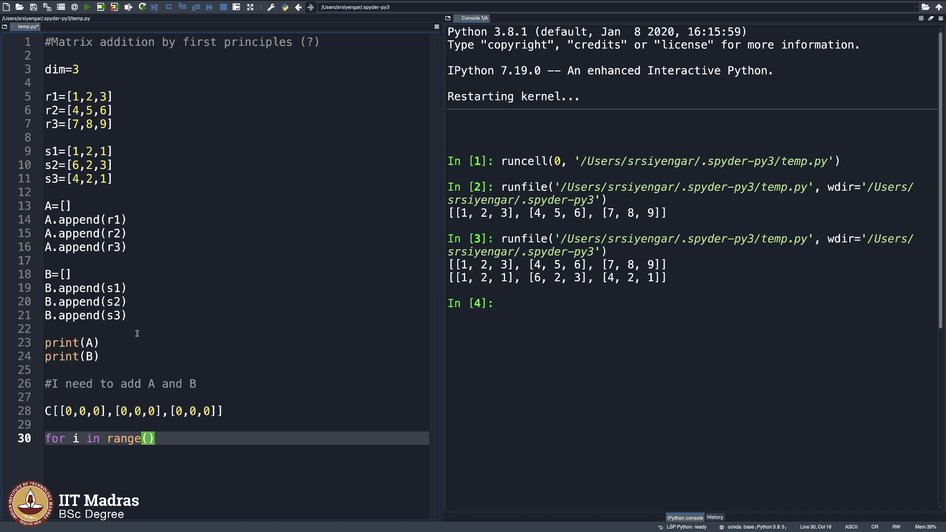
pyautogui.write('dim')
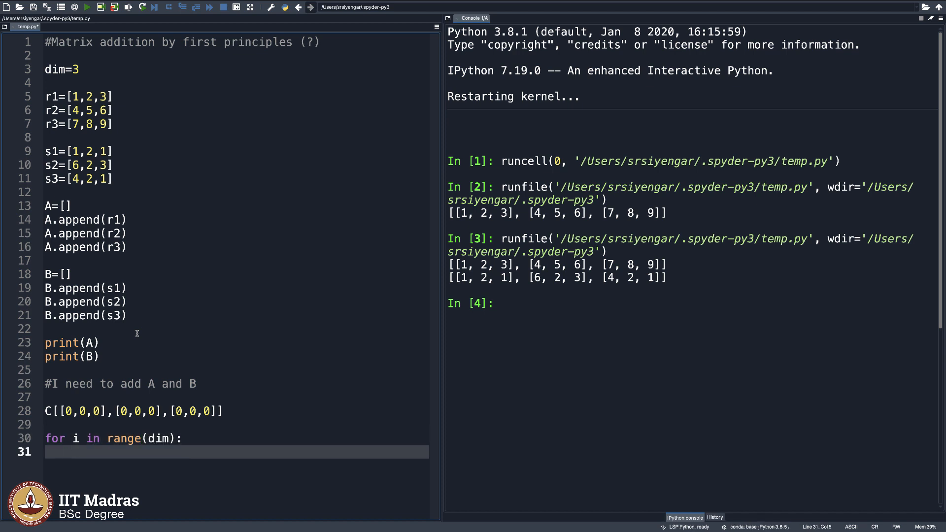
pyautogui.moveTo(158, 438)
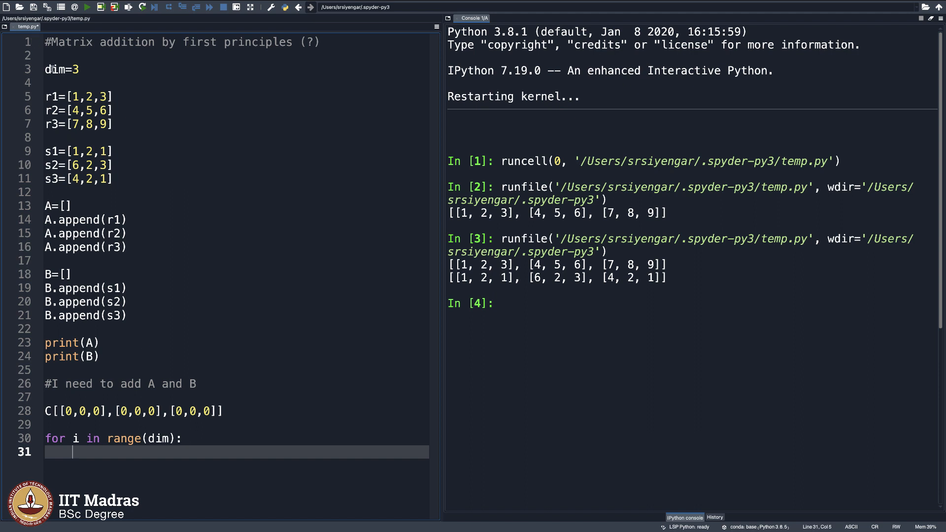
pyautogui.moveTo(77, 486)
pyautogui.write('for')
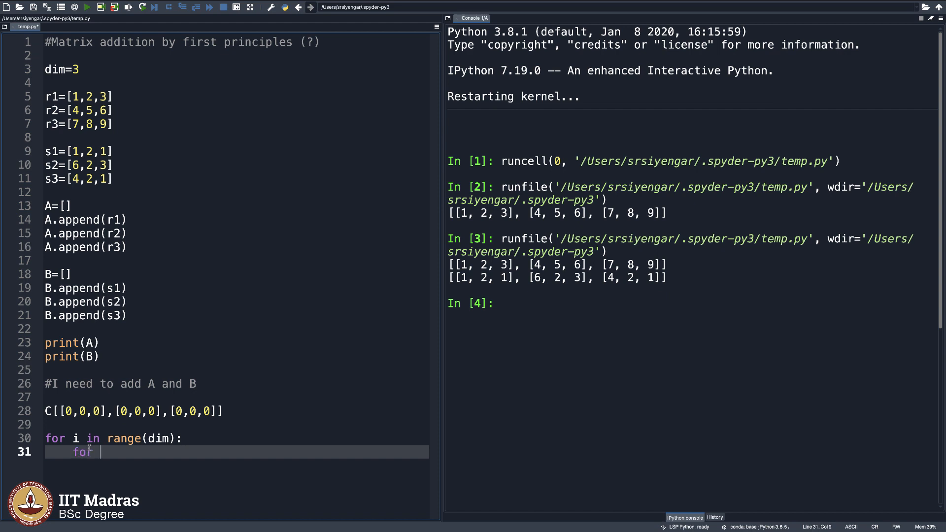
pyautogui.write('j in range(')
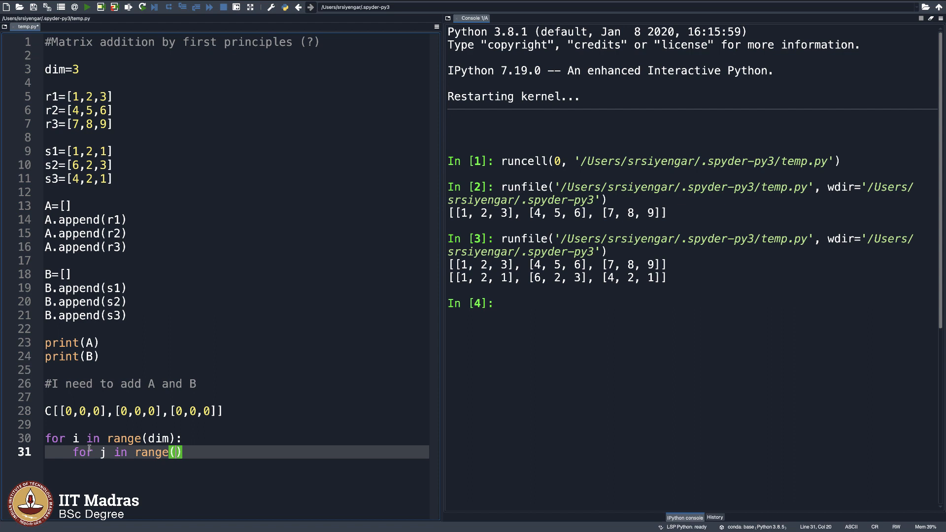
pyautogui.write('dim):')
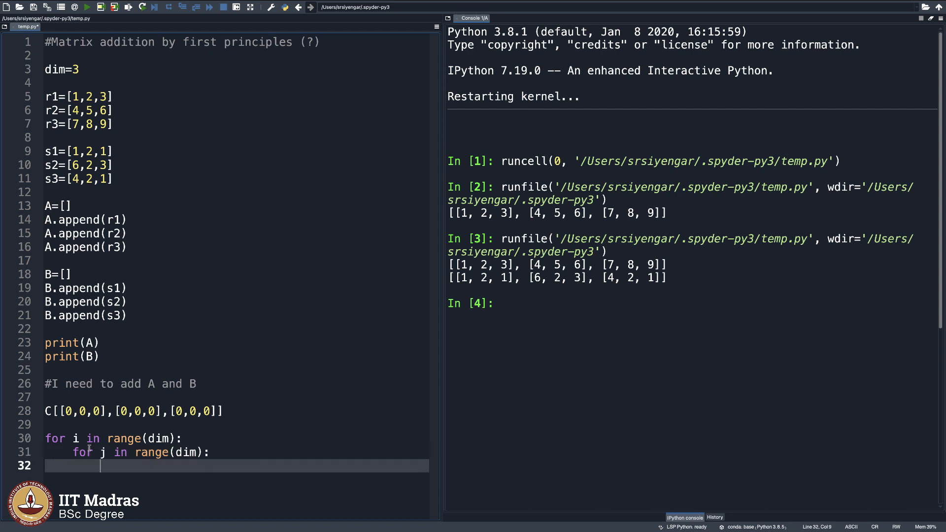
# Set C[i][j]=A[i][j]+B[i][j] in the loop body and start print(C) below.
pyautogui.write('C[i]')
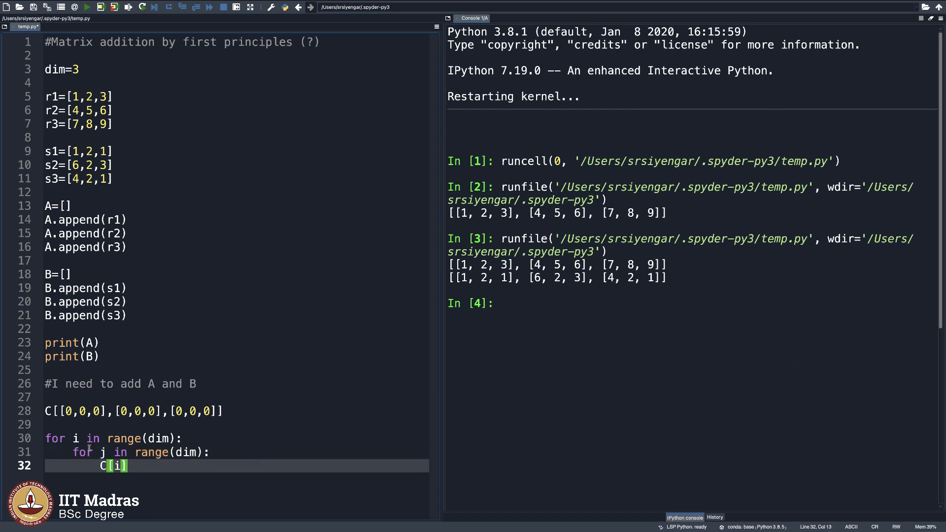
pyautogui.write('[j]=A')
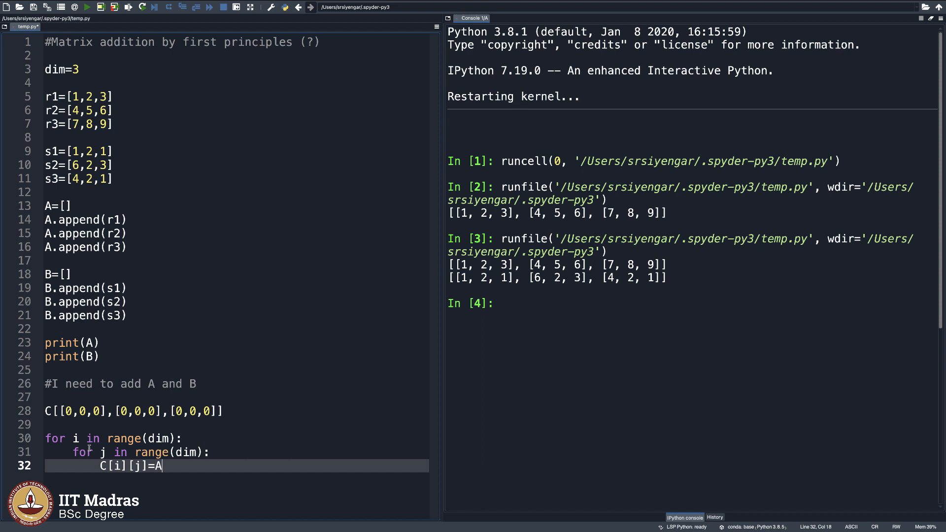
pyautogui.write('[i]')
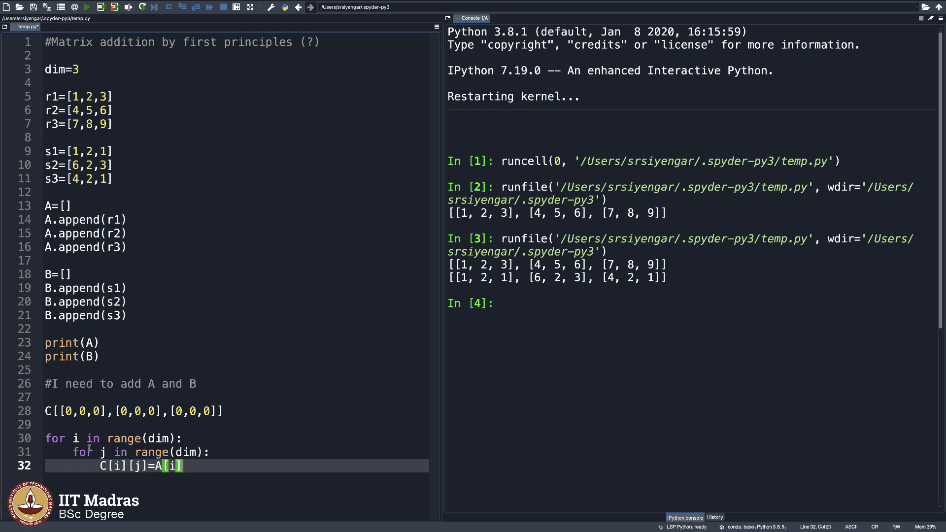
pyautogui.write('[j]+')
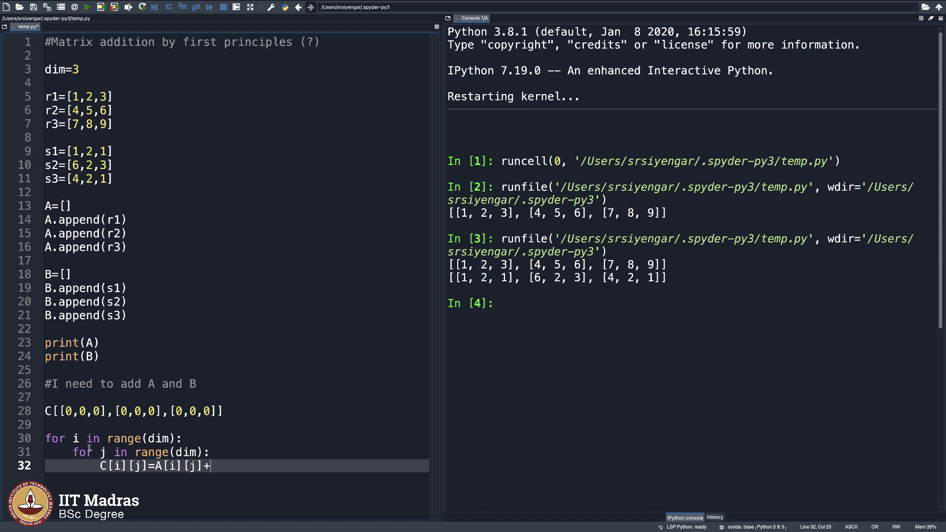
pyautogui.write('B[i][j]')
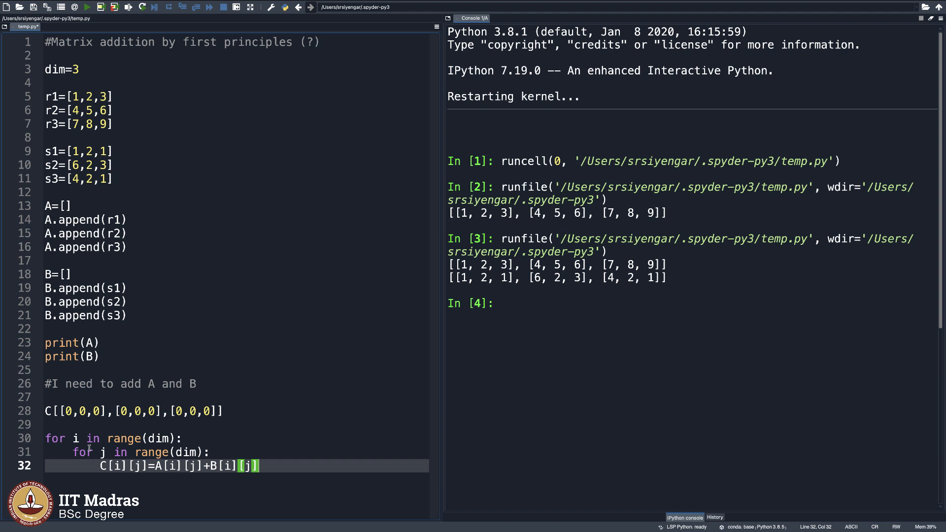
pyautogui.press('Return')
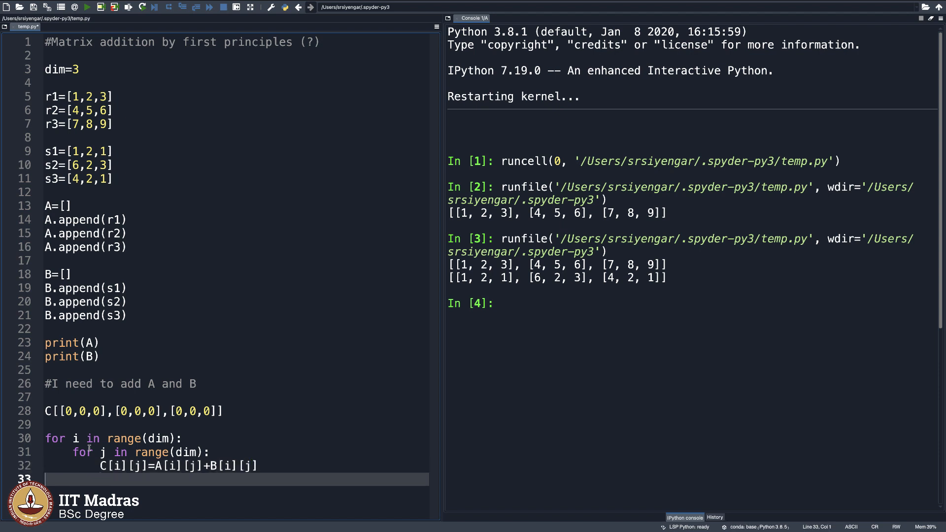
pyautogui.write('print(C')
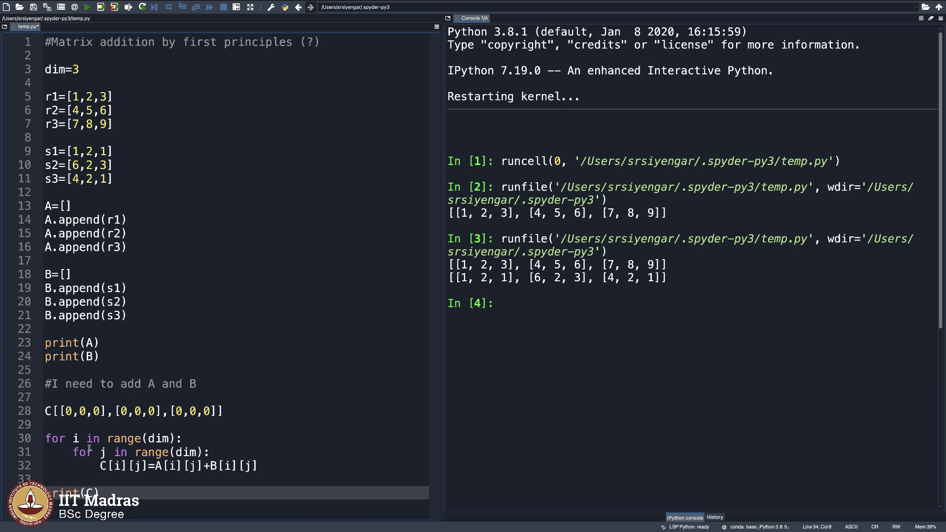
# Run the script, hit the NameError, and correct line 28 to C=[[0,0,0],...] so the sum prints.
pyautogui.click(87, 6)
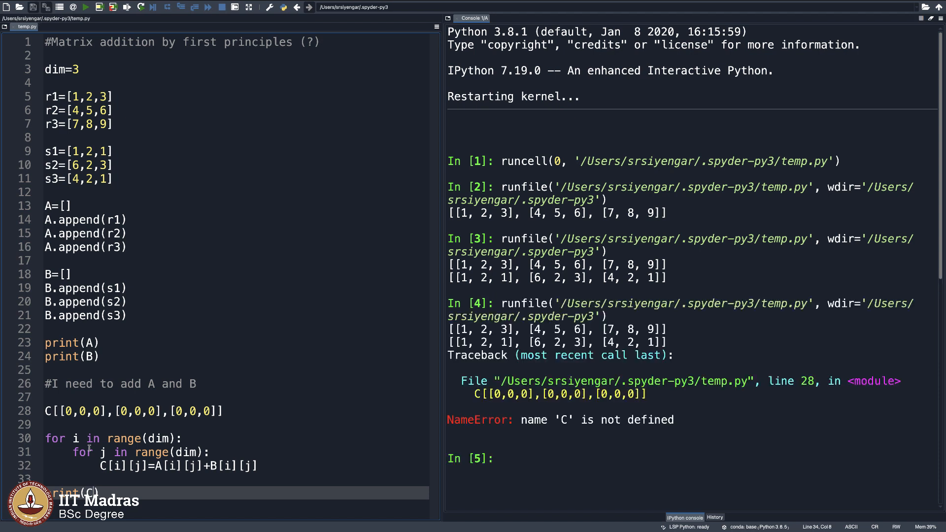
pyautogui.moveTo(328, 501)
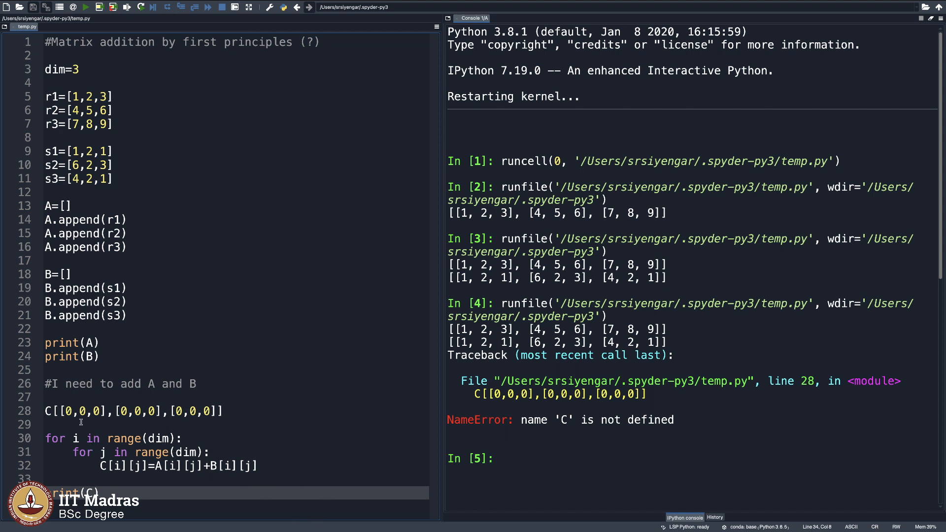
pyautogui.click(160, 411)
pyautogui.write('=')
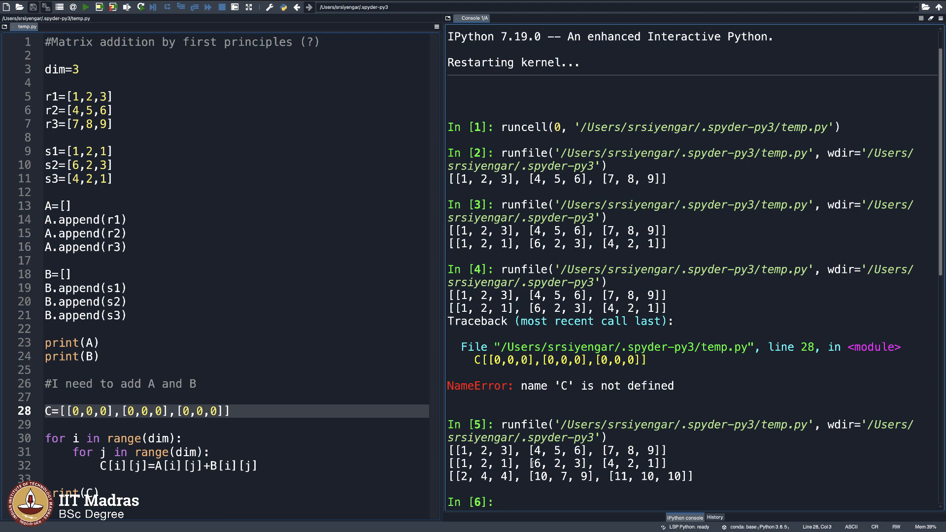
pyautogui.scroll(-3)
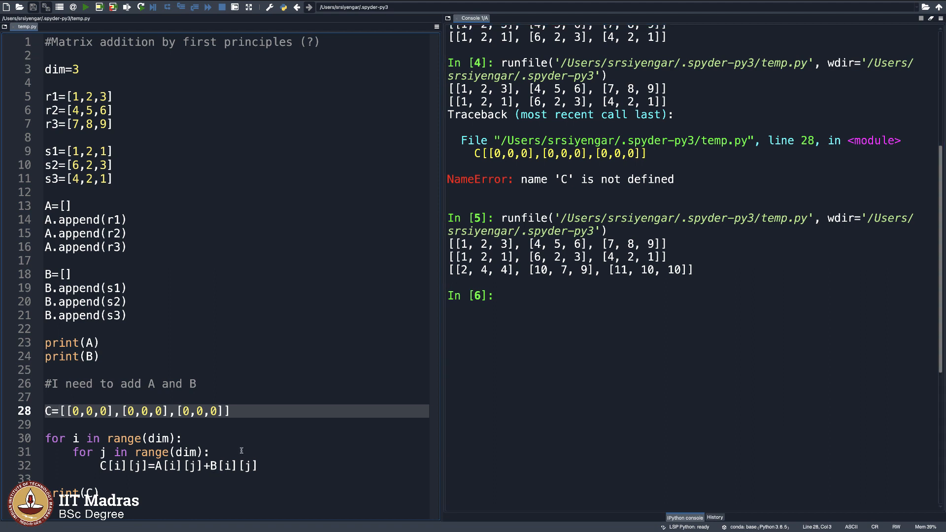
# Comment out the zero-filled C, define C=[[],[],[]] instead, and rerun into an IndexError.
pyautogui.click(60, 343)
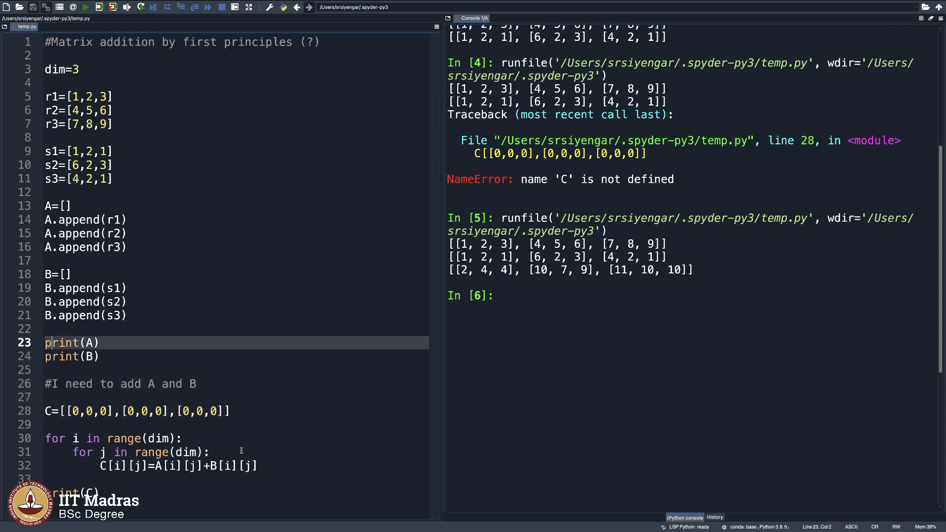
pyautogui.click(60, 260)
pyautogui.write('#')
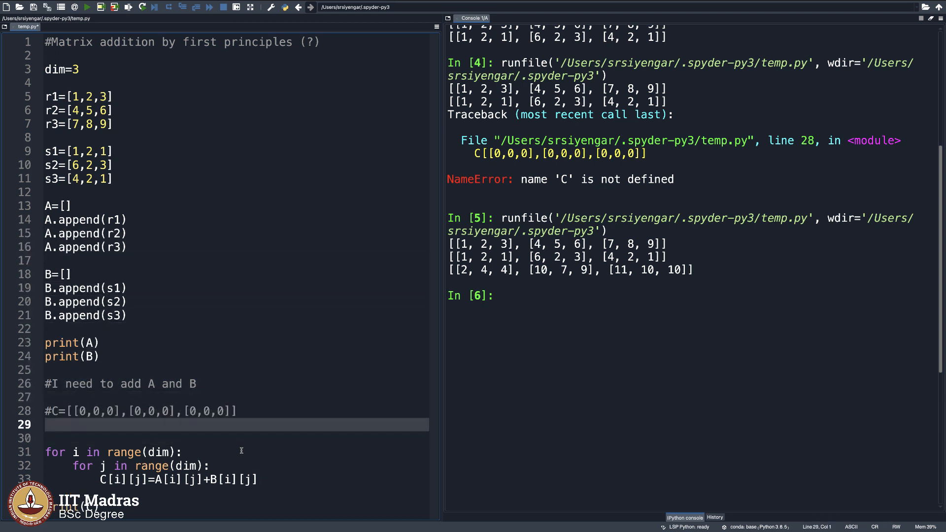
pyautogui.write('C=[]')
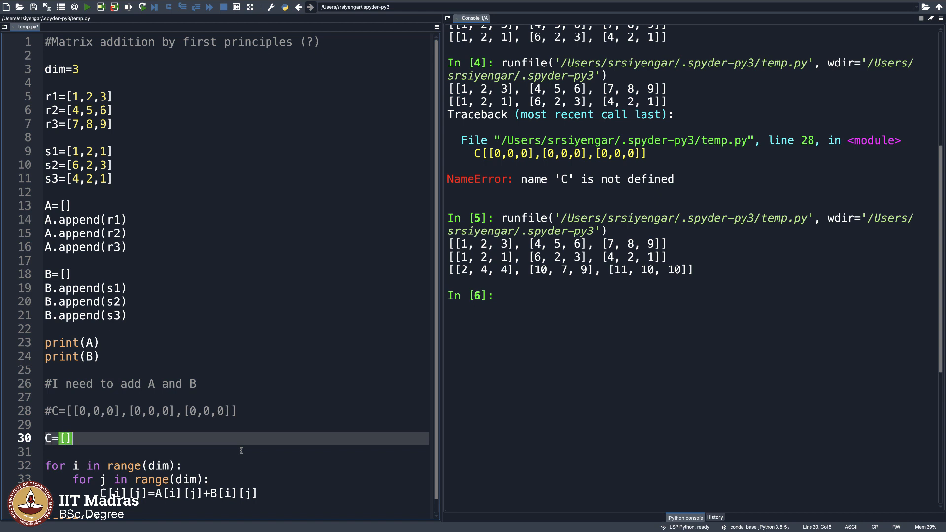
pyautogui.write('[],[]]')
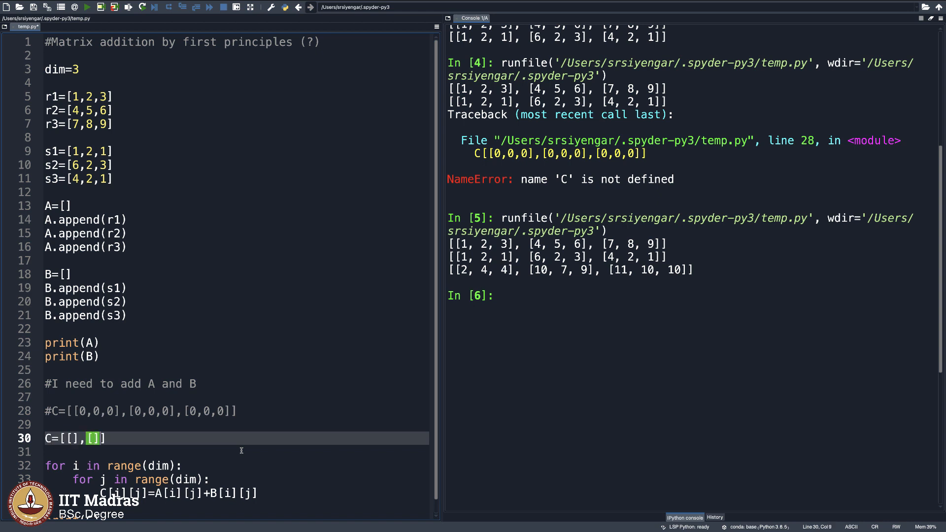
pyautogui.write(',[]')
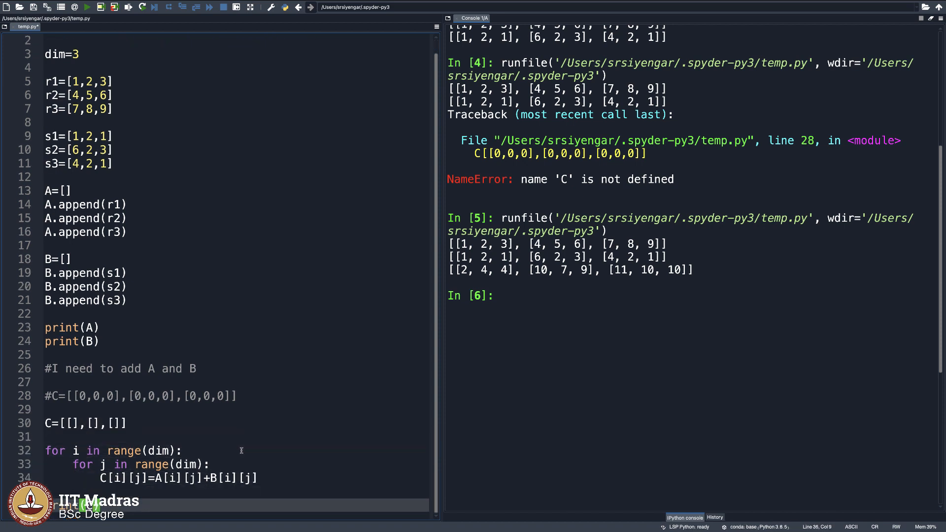
pyautogui.click(86, 7)
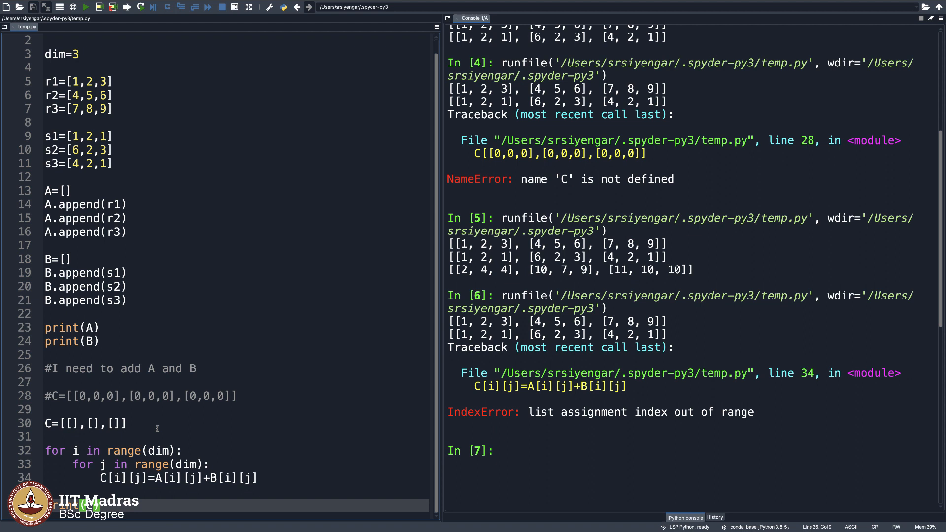
pyautogui.moveTo(140, 483)
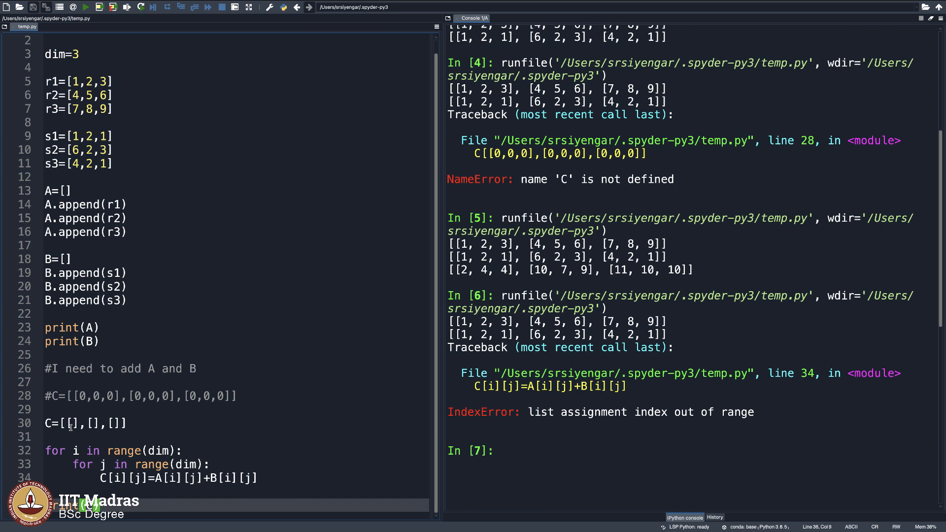
# Restore C=[[0,0,0],[0,0,0],[0,0,0]] and rerun, printing [[2, 4, 4], [10, 7, 9], [11, 10, 10]].
pyautogui.click(119, 463)
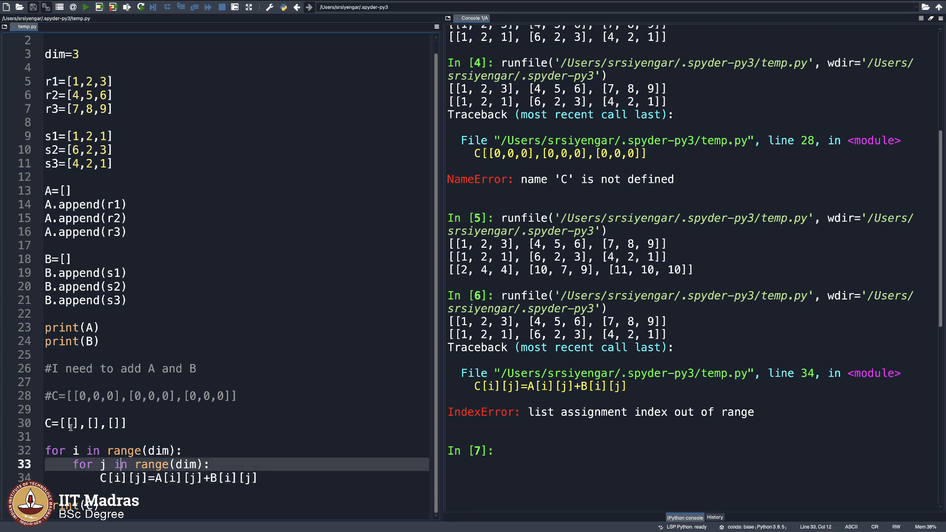
pyautogui.click(85, 422)
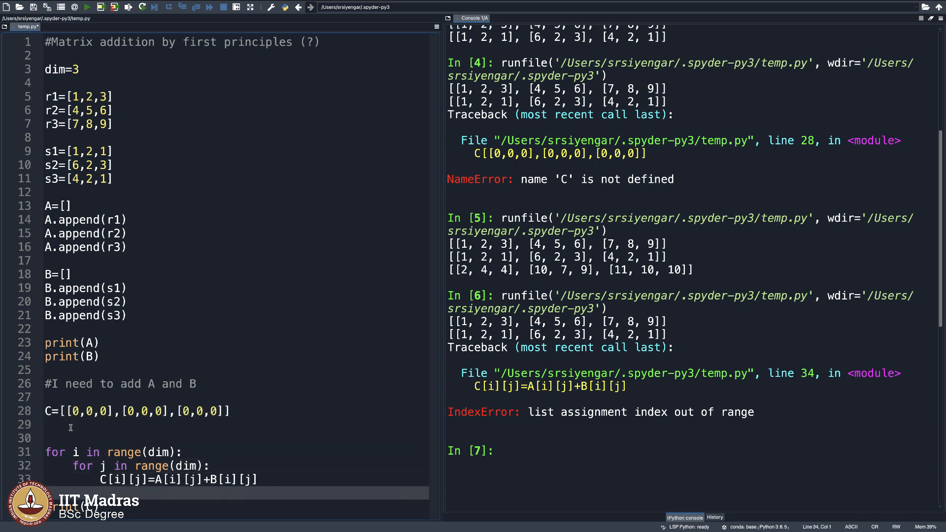
pyautogui.click(54, 411)
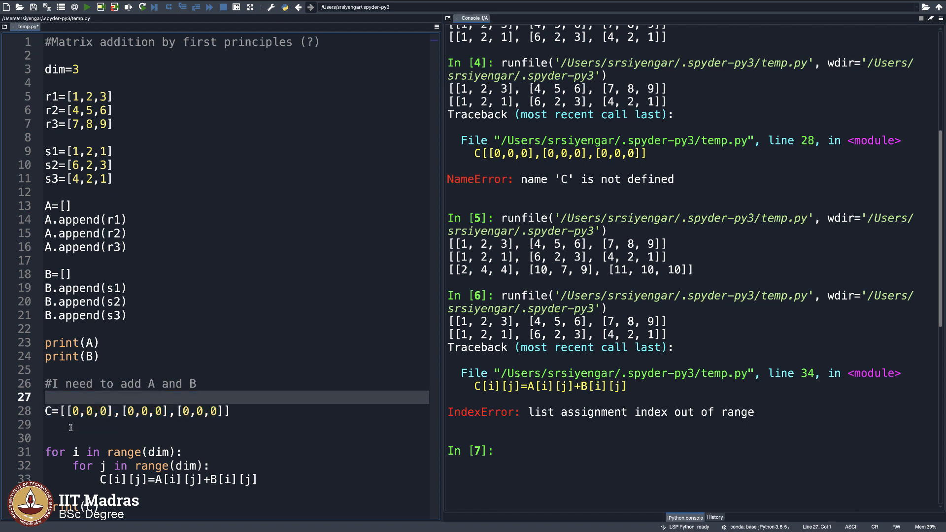
pyautogui.click(139, 411)
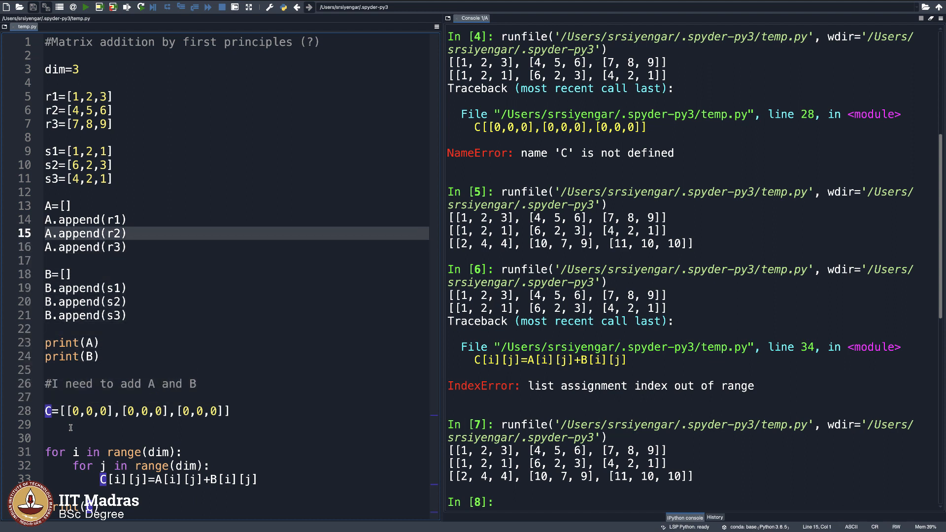
pyautogui.click(79, 69)
pyautogui.write('4')
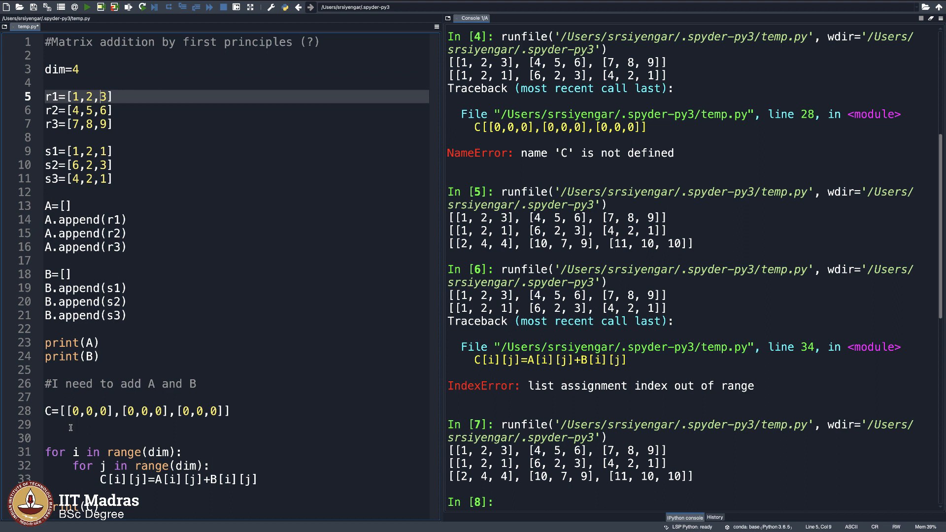
# Add a fourth element to the existing rows (e.g. ,4 ,7 ,2 ,15 ,45).
pyautogui.write(',4')
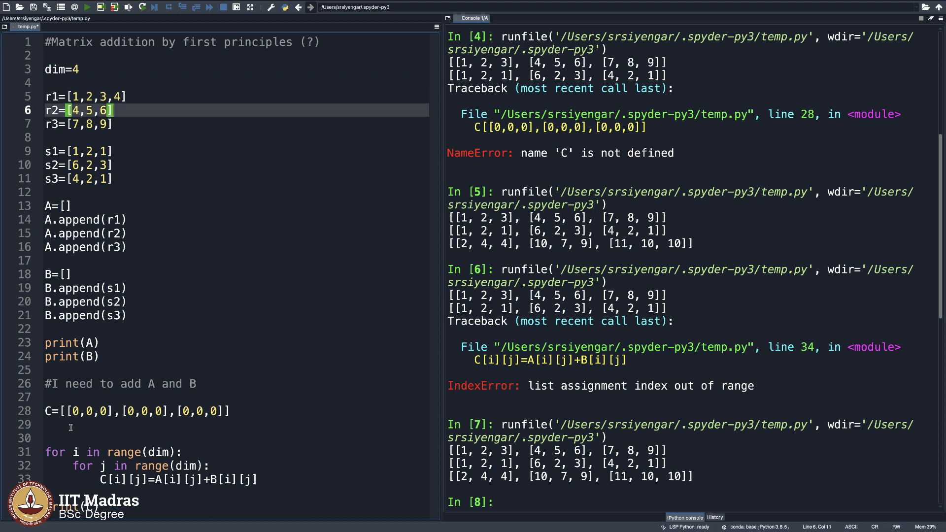
pyautogui.write(',7')
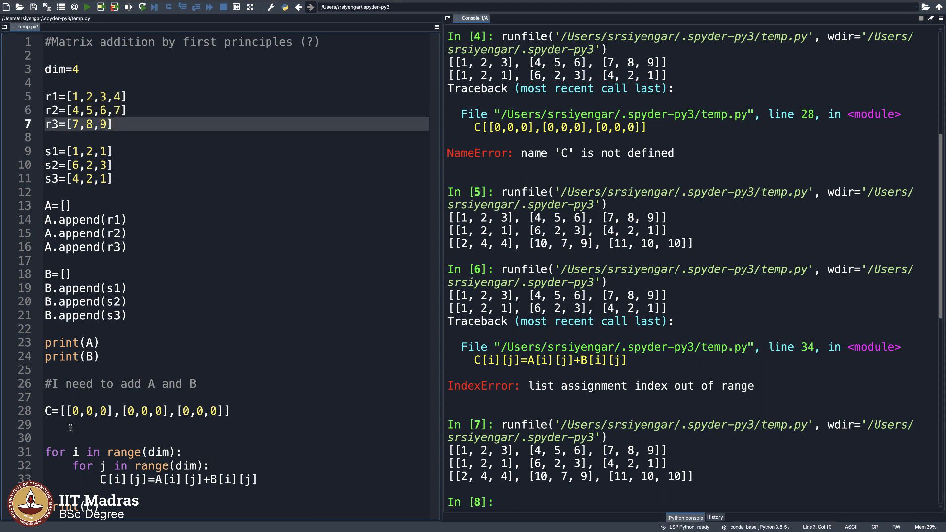
pyautogui.write(',')
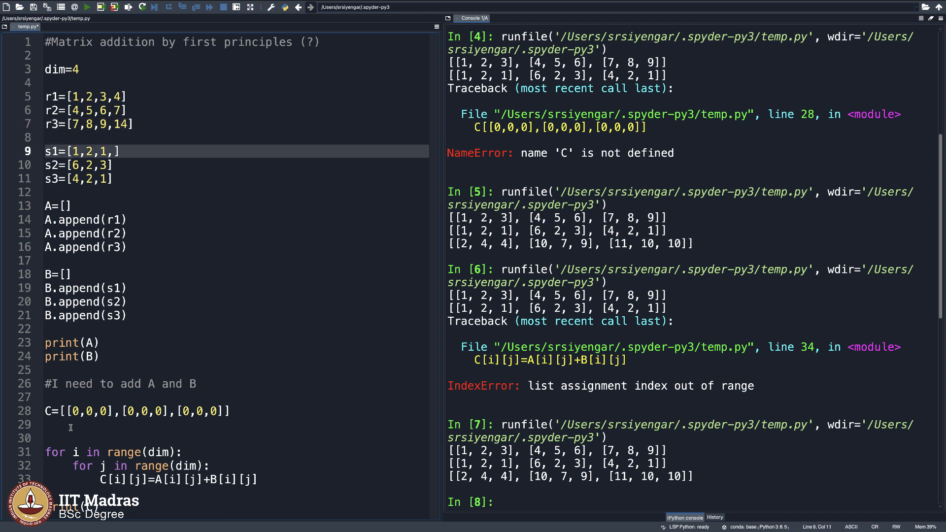
pyautogui.write('2')
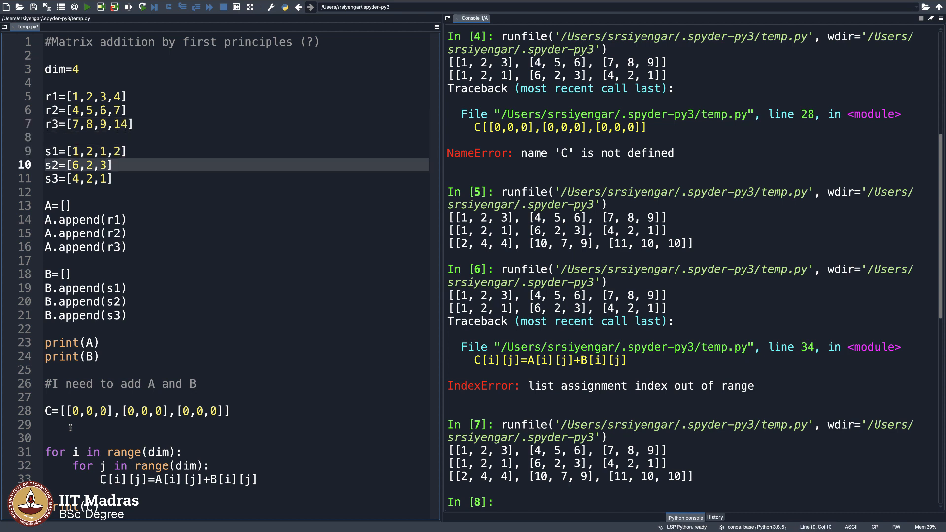
pyautogui.write(',15')
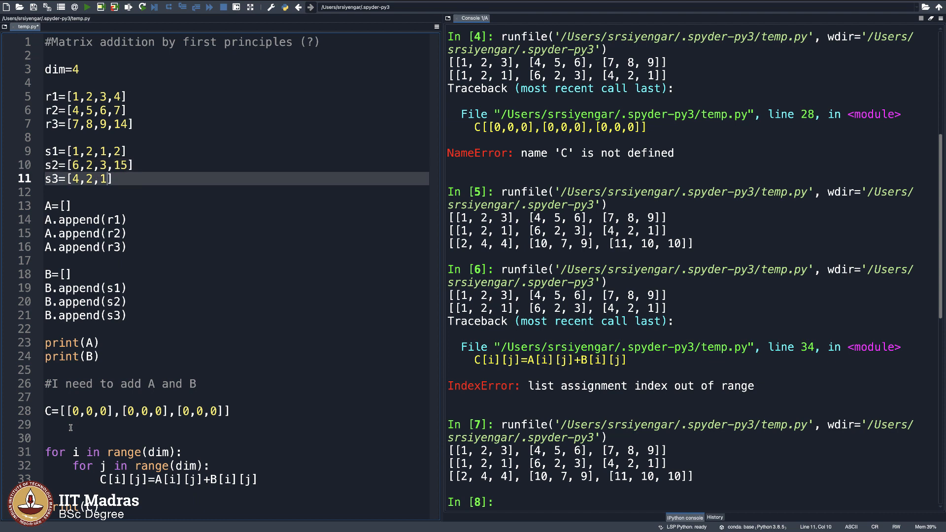
pyautogui.write(',45')
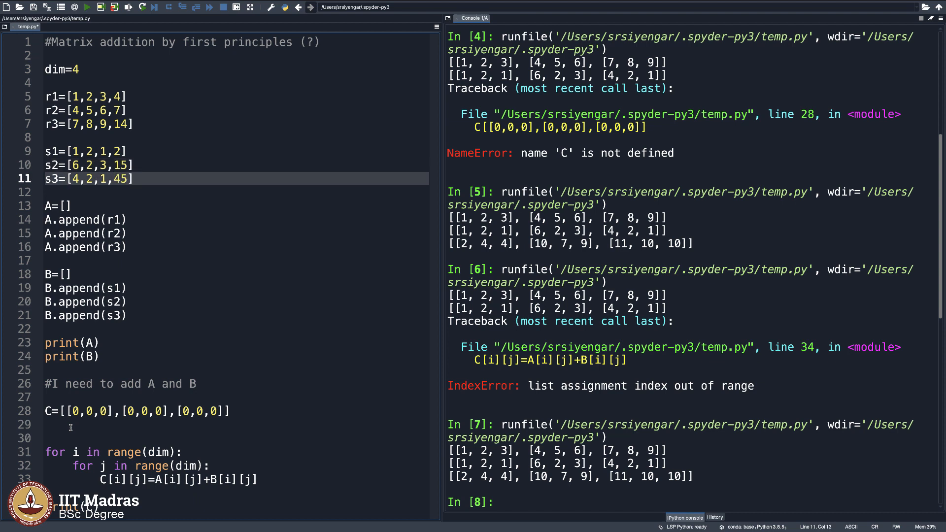
# Add new rows r4=[1,1,2,2] and s4=[1,7,2,...] to the script.
pyautogui.click(63, 274)
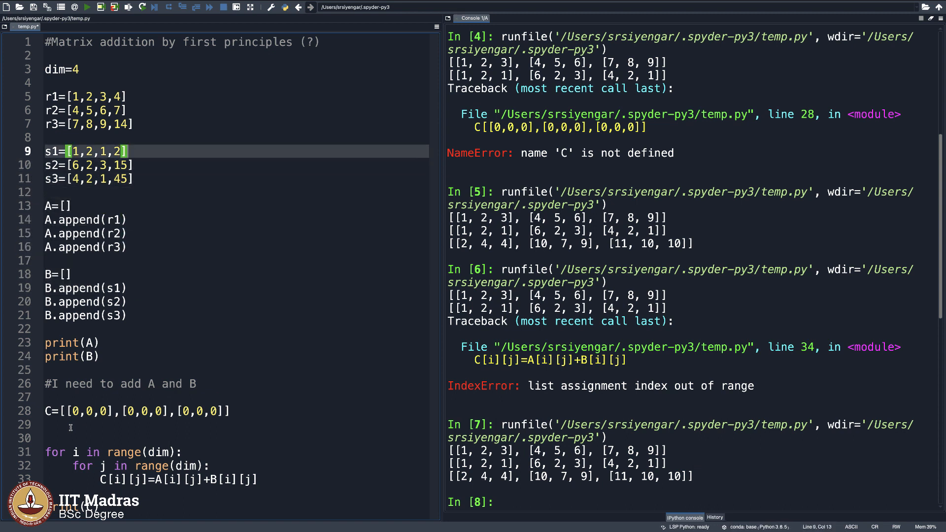
pyautogui.write('r')
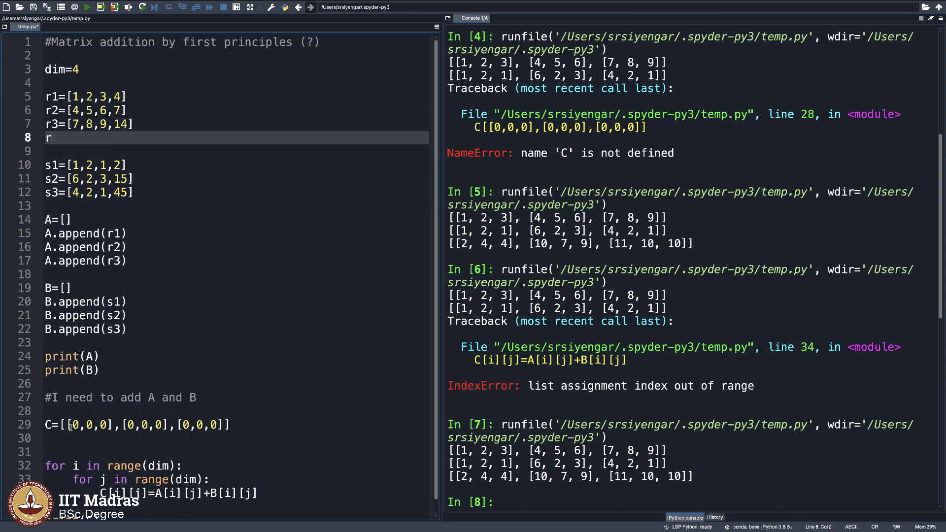
pyautogui.write('4=[1]')
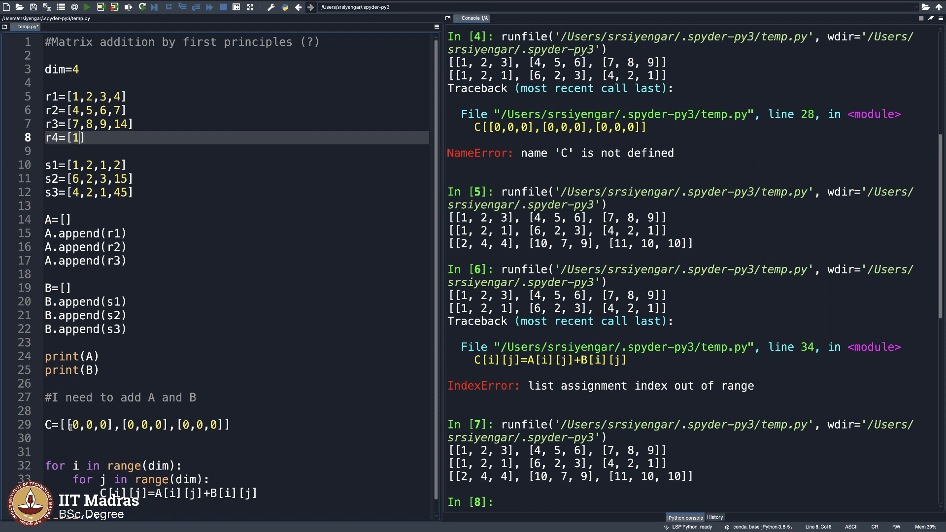
pyautogui.write(',1,2,2')
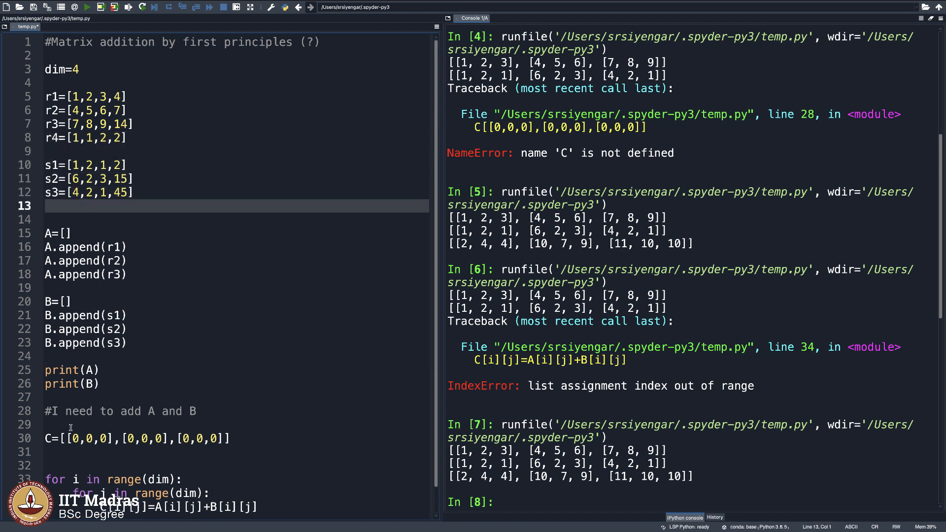
pyautogui.write('s4=[]')
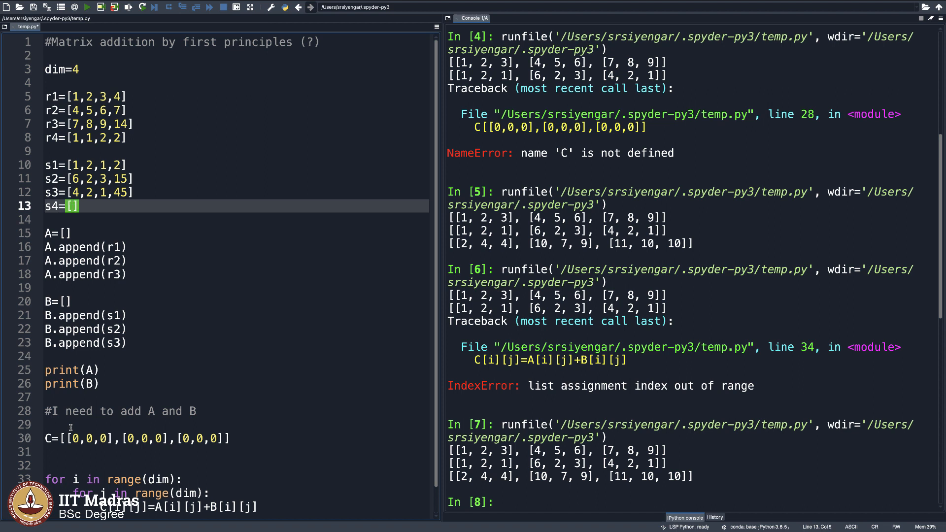
pyautogui.write('1,7,2,9')
pyautogui.write('A.append')
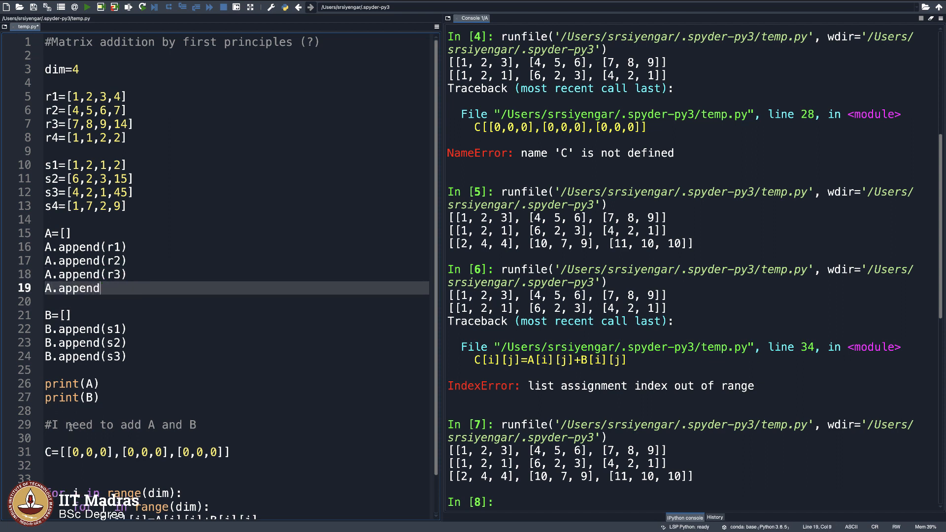
# Append r4 to A and s4 to B with A.append(r4) and B.append(s4).
pyautogui.write('(r4)')
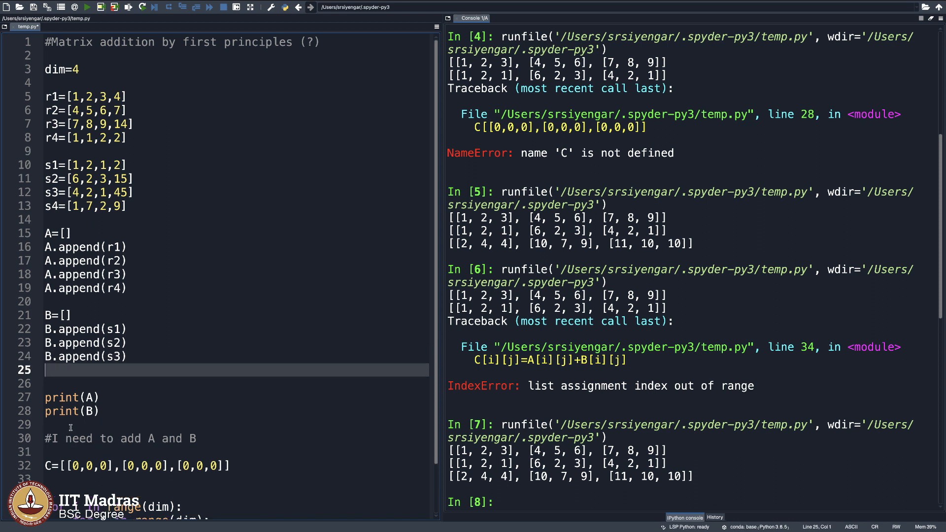
pyautogui.write('B.append(')
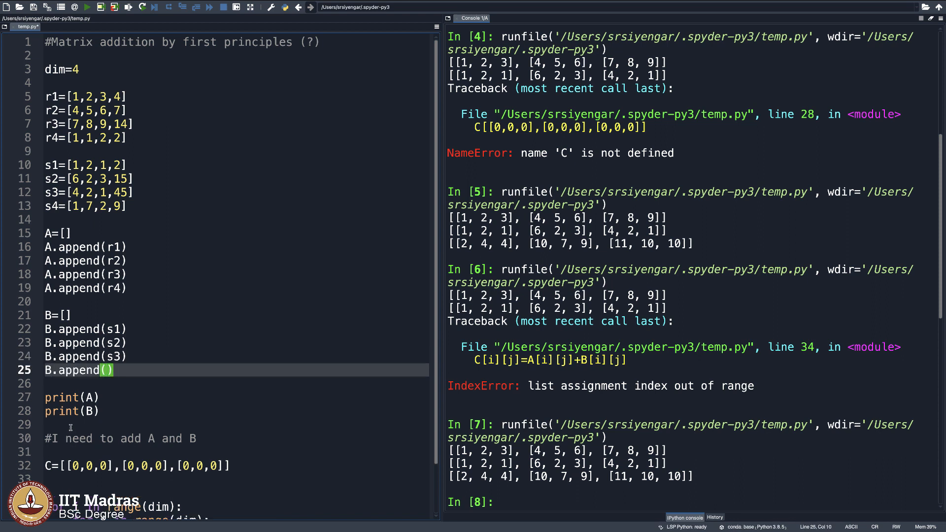
pyautogui.write('s4')
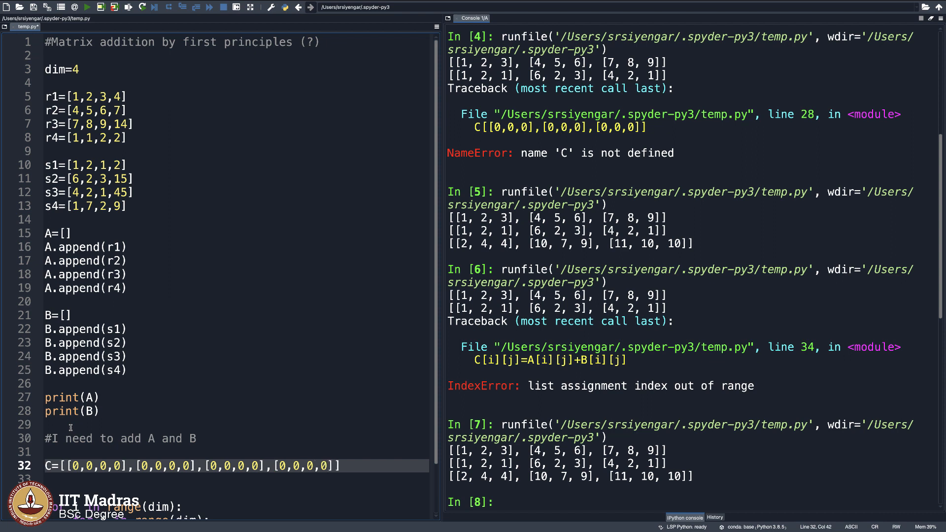
# Print the 4x4 sum, then change the C[i][j] assignment to multiply A[i][j]*B[i][j].
pyautogui.scroll(-3)
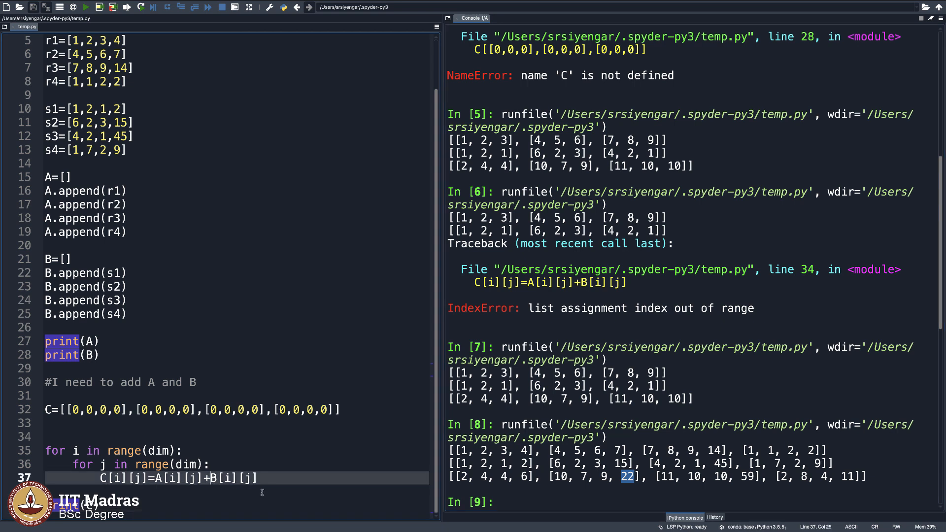
pyautogui.write('*')
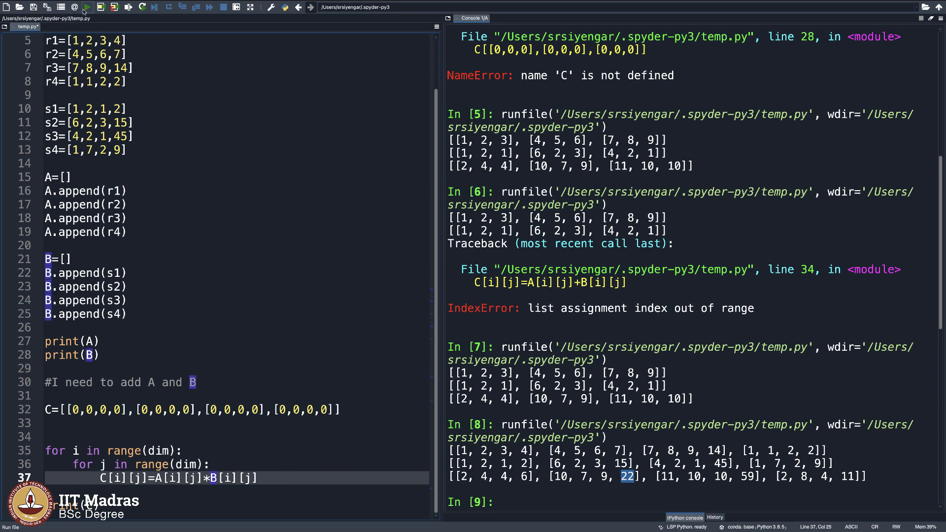
# Run the script, printing the element-wise product [[1, 4, 3, 8], [24, 10, 18, 105], ...].
pyautogui.click(87, 6)
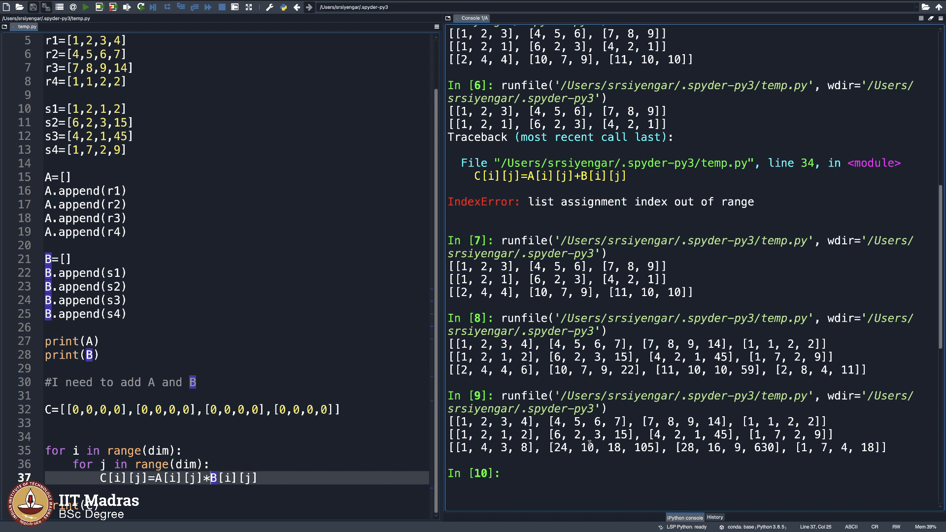
pyautogui.moveTo(610, 392)
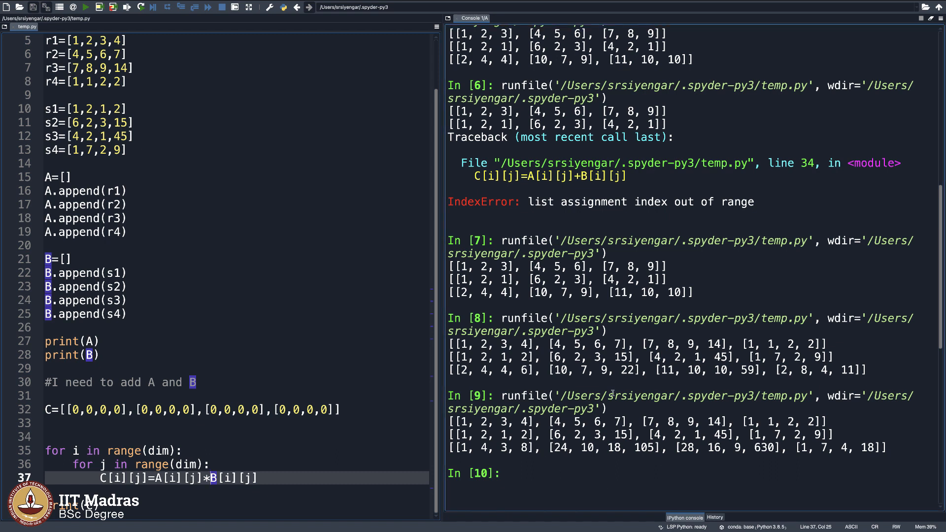
pyautogui.moveTo(546, 459)
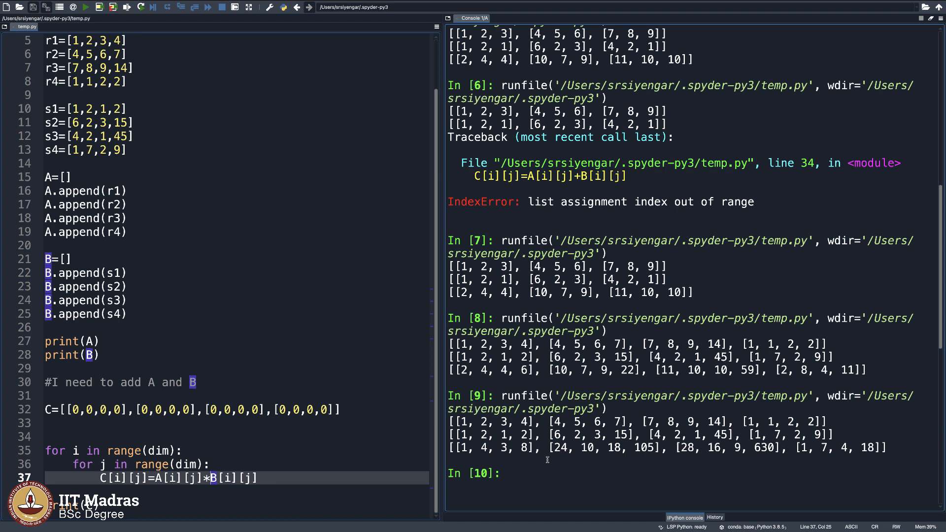
pyautogui.moveTo(600, 454)
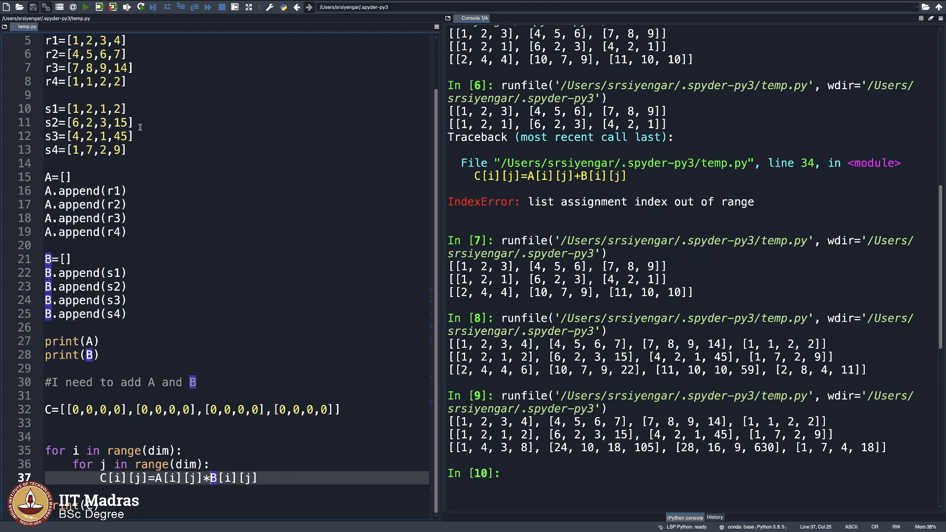
pyautogui.scroll(3)
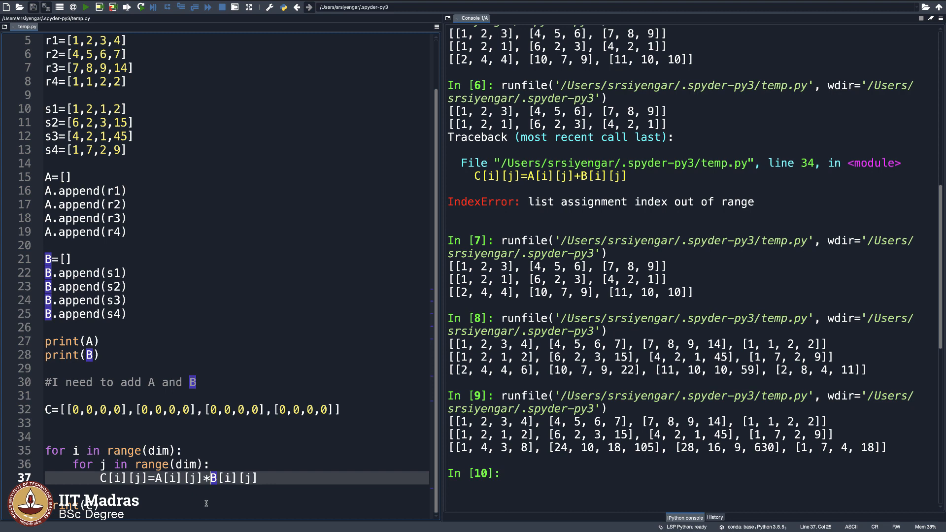
pyautogui.scroll(3)
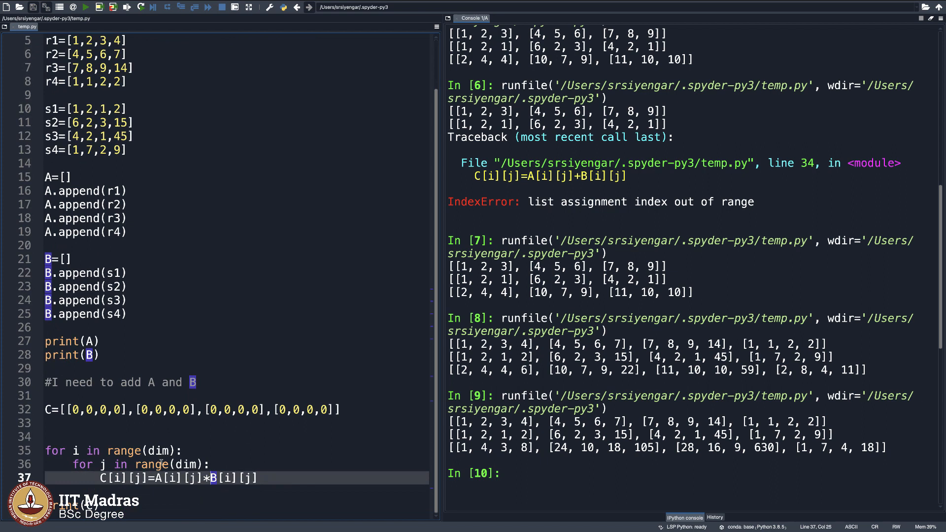
pyautogui.moveTo(205, 164)
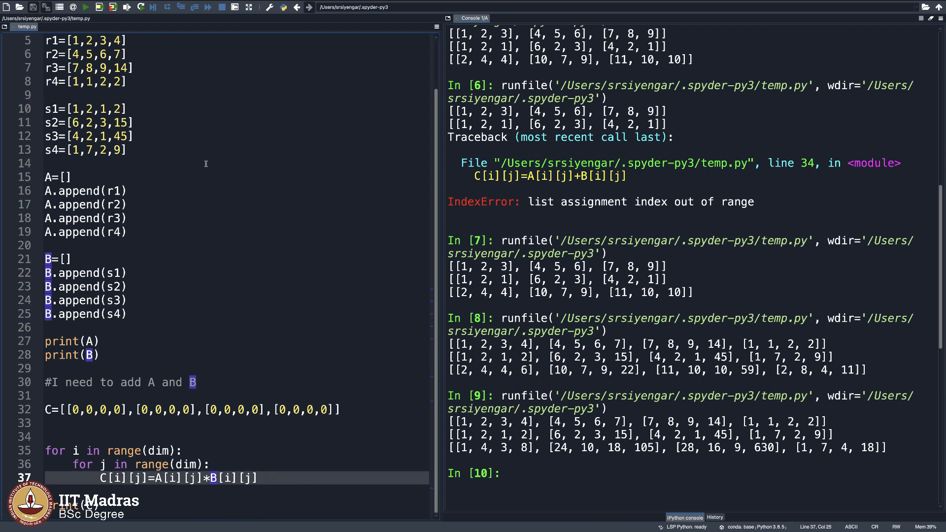
pyautogui.moveTo(116, 237)
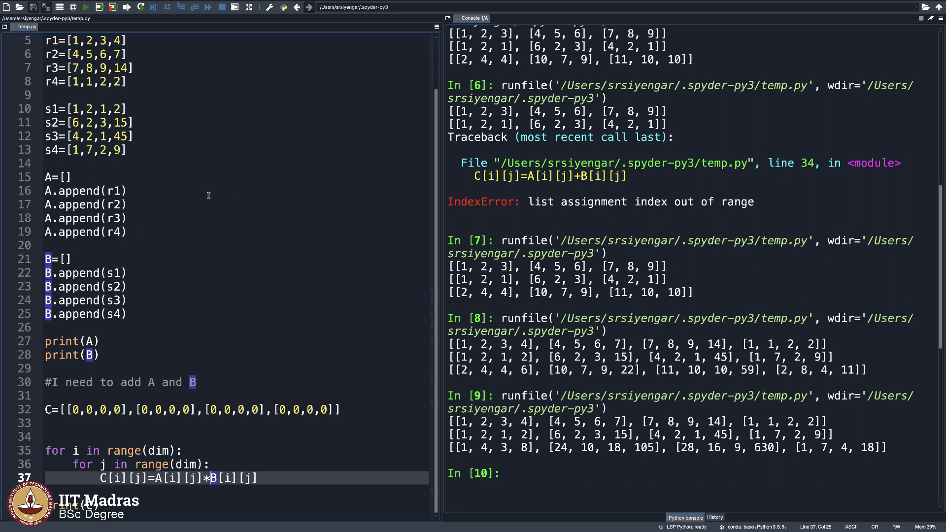
pyautogui.moveTo(248, 264)
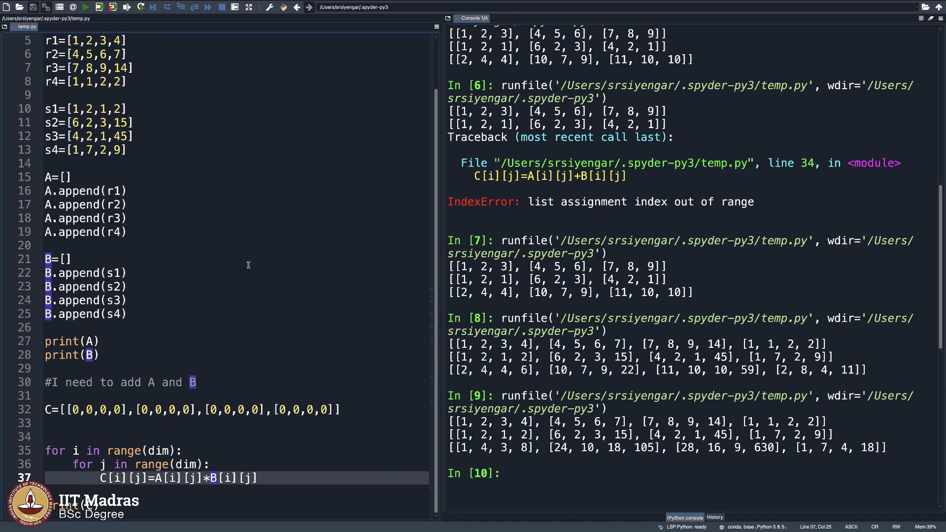
pyautogui.scroll(3)
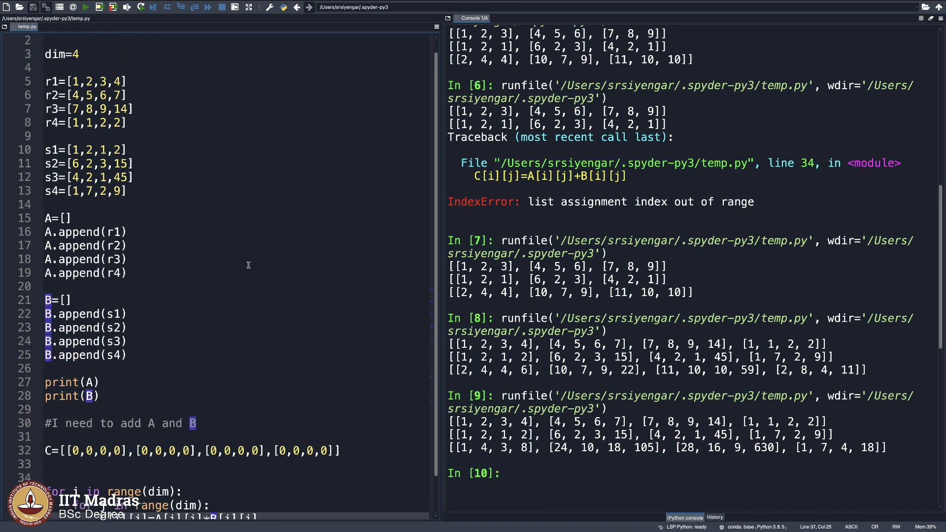